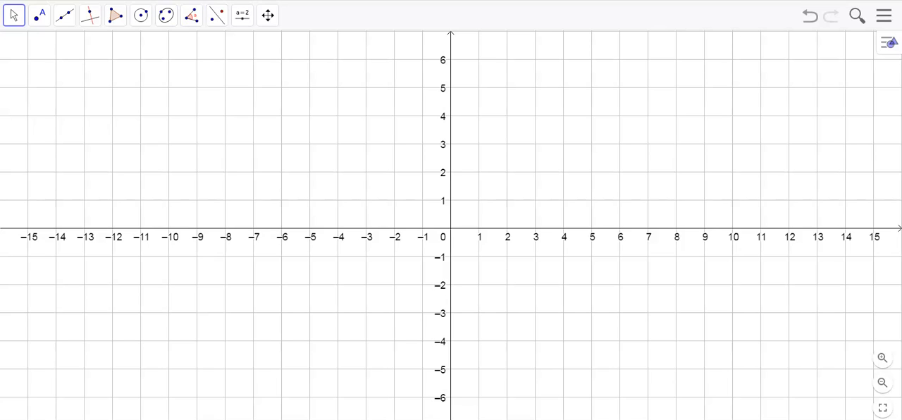
Place a 'Composition of Transformations' text and position it at the graph's upper left.
{"action": "left_click", "coordinate": [245, 17]}
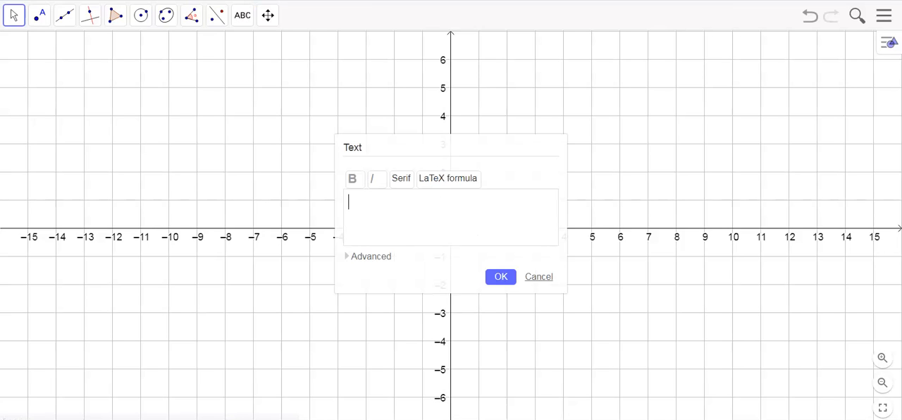
{"action": "type", "text": "Comp"}
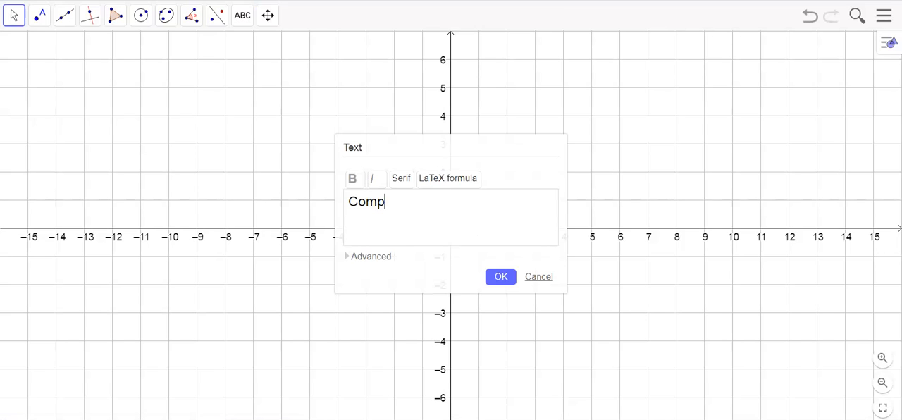
{"action": "type", "text": "osition of"}
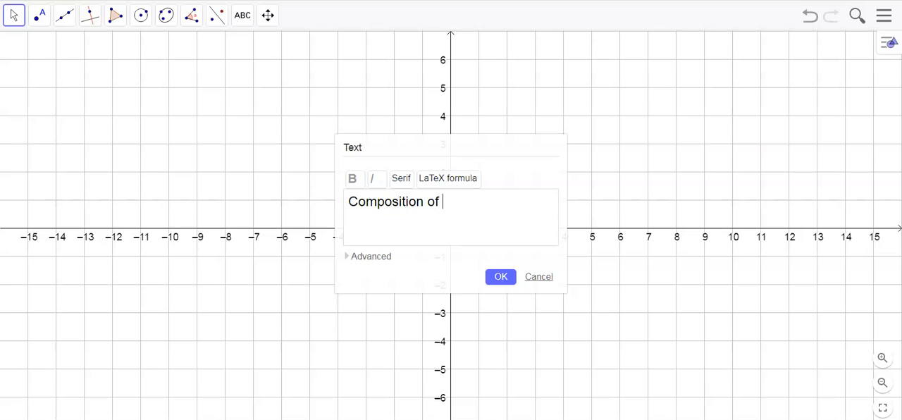
{"action": "type", "text": "Transformat"}
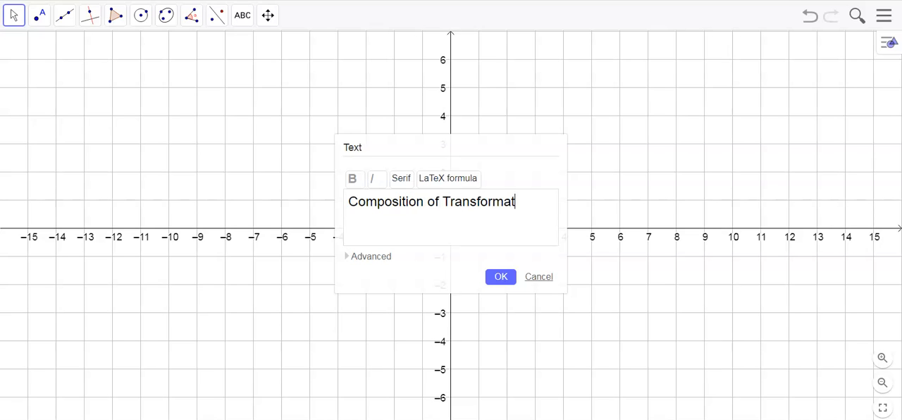
{"action": "type", "text": "ions"}
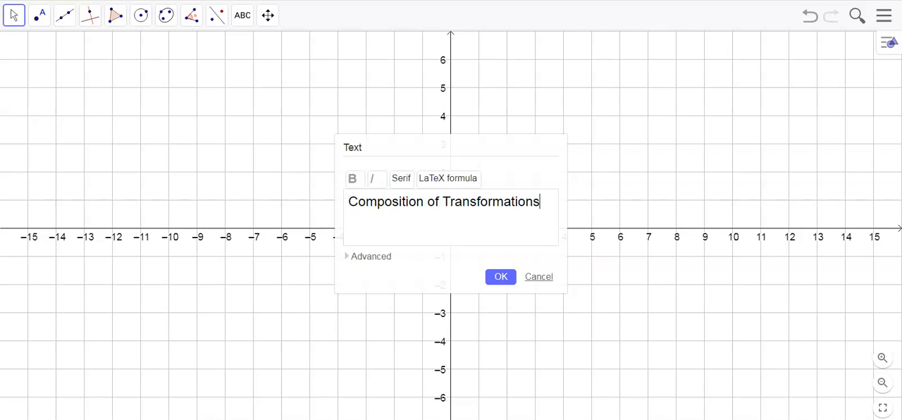
{"action": "left_click", "coordinate": [501, 276]}
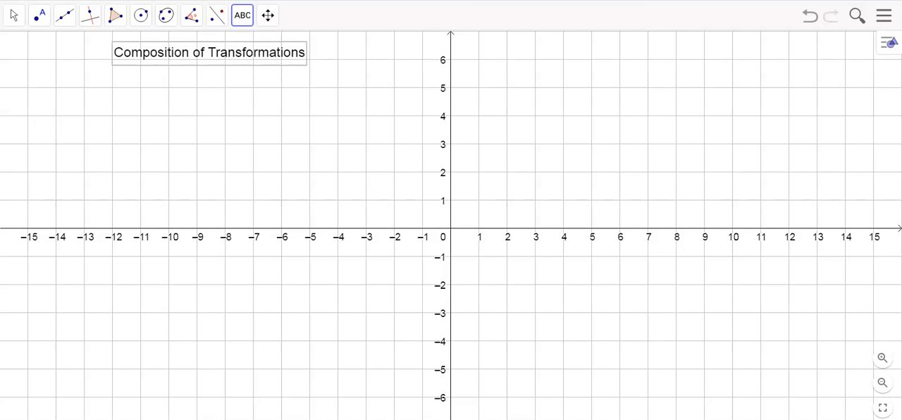
{"action": "left_click_drag", "start_coordinate": [208, 50], "coordinate": [186, 44]}
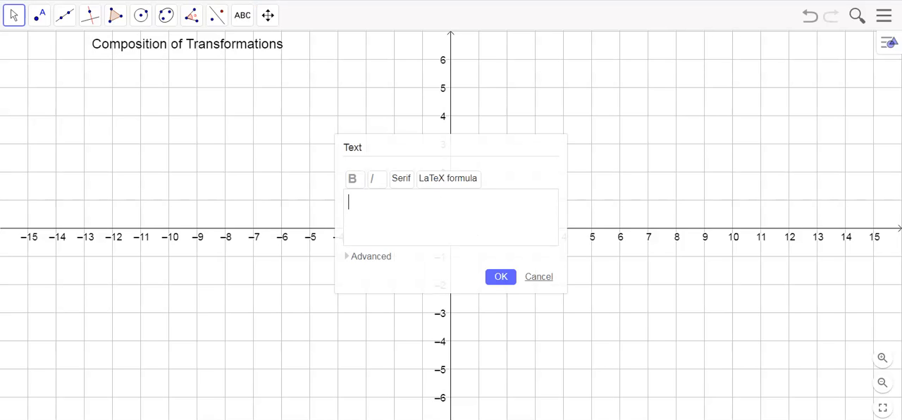
Add 'Reflections over Parallel Lines' text, dismiss the extra dialog, and move it under the title.
{"action": "type", "text": "Reflections o"}
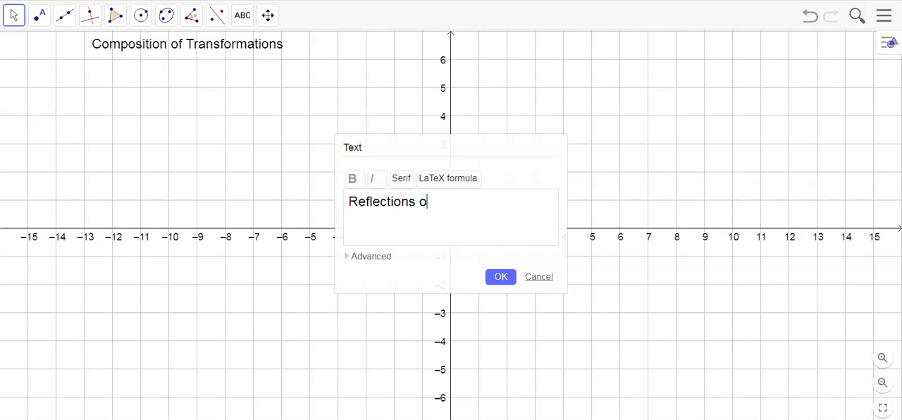
{"action": "type", "text": "ver Parallel"}
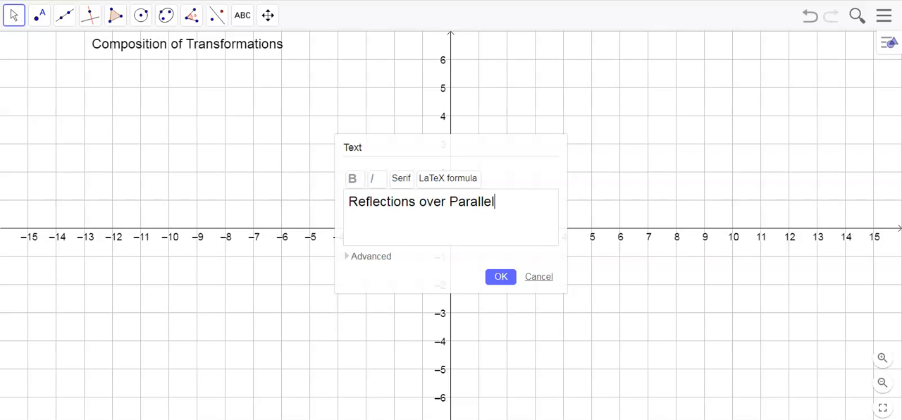
{"action": "type", "text": "Lines"}
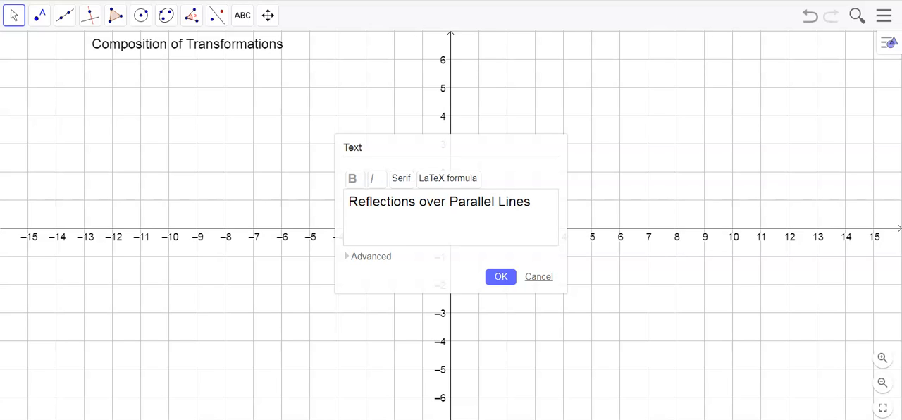
{"action": "left_click", "coordinate": [501, 276]}
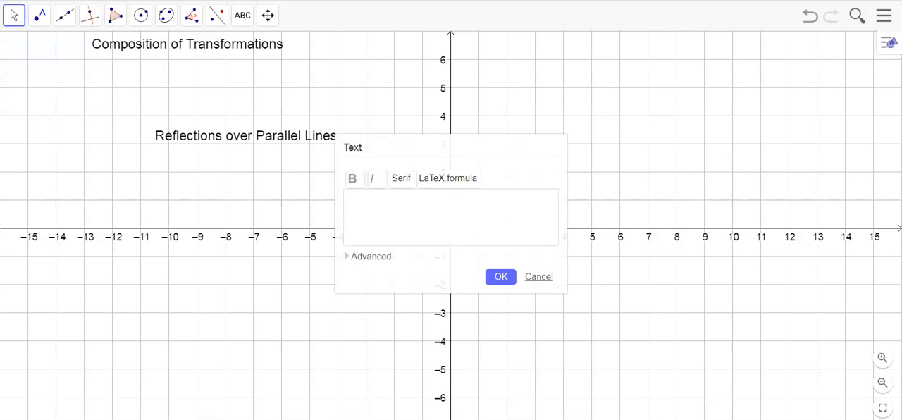
{"action": "left_click", "coordinate": [538, 276]}
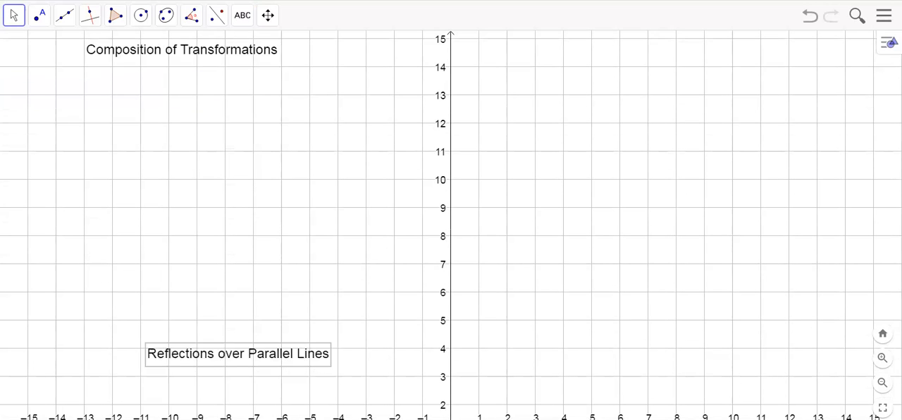
{"action": "left_click_drag", "start_coordinate": [237, 352], "coordinate": [165, 89]}
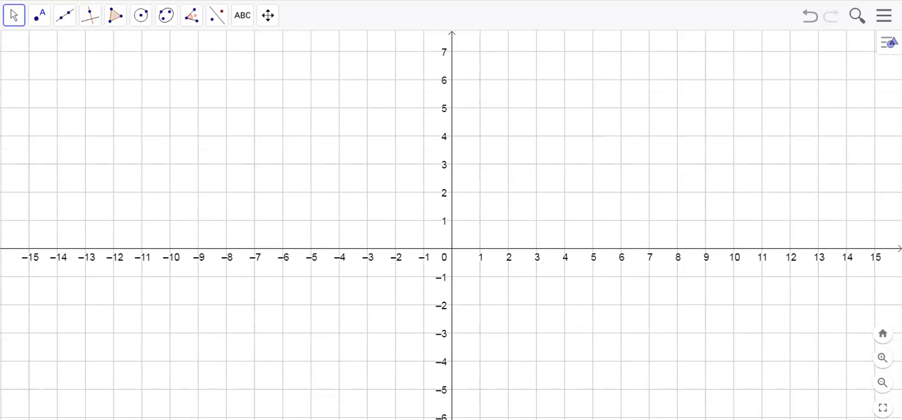
Draw triangle ABC at (-8,5), (-10,1), (-13,7) and show coordinate labels on its vertices.
{"action": "left_click", "coordinate": [112, 17]}
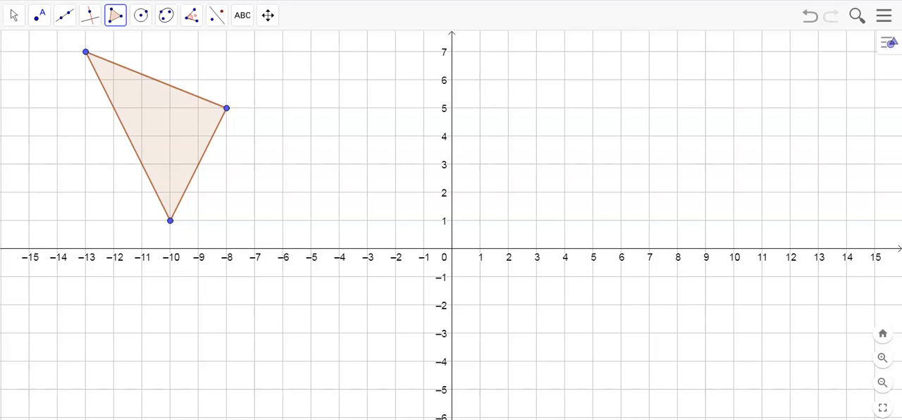
{"action": "left_click", "coordinate": [12, 17]}
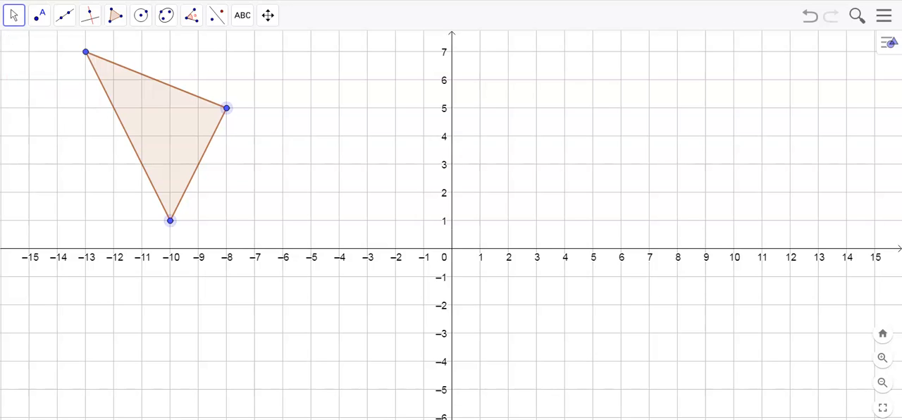
{"action": "right_click", "coordinate": [225, 107]}
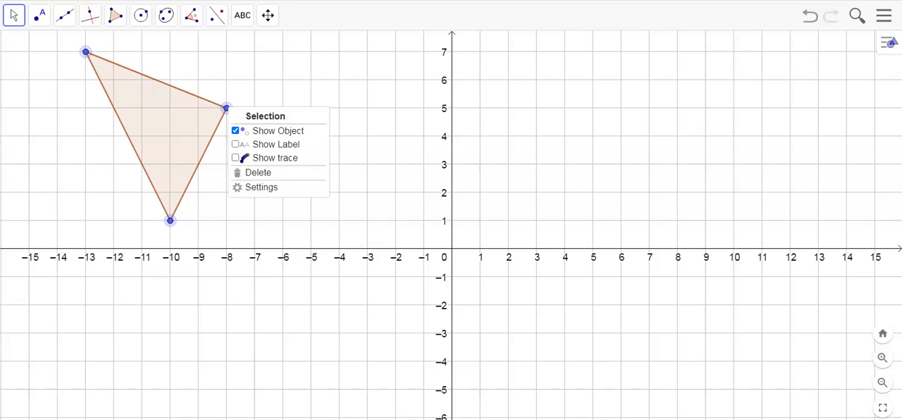
{"action": "left_click", "coordinate": [263, 186]}
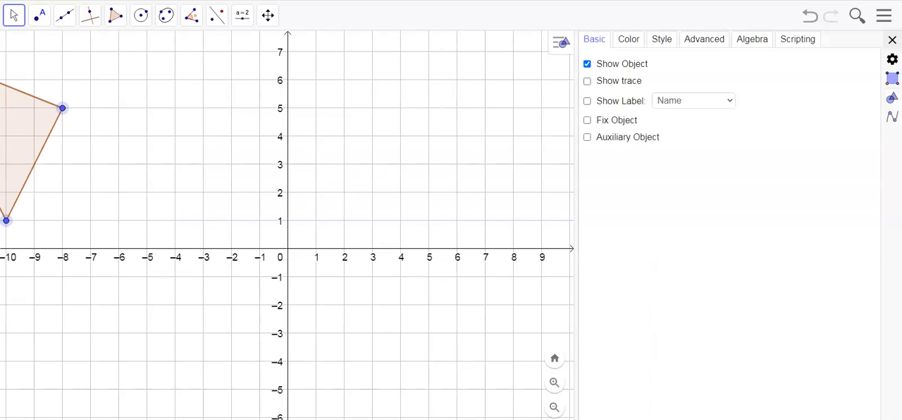
{"action": "left_click", "coordinate": [587, 100]}
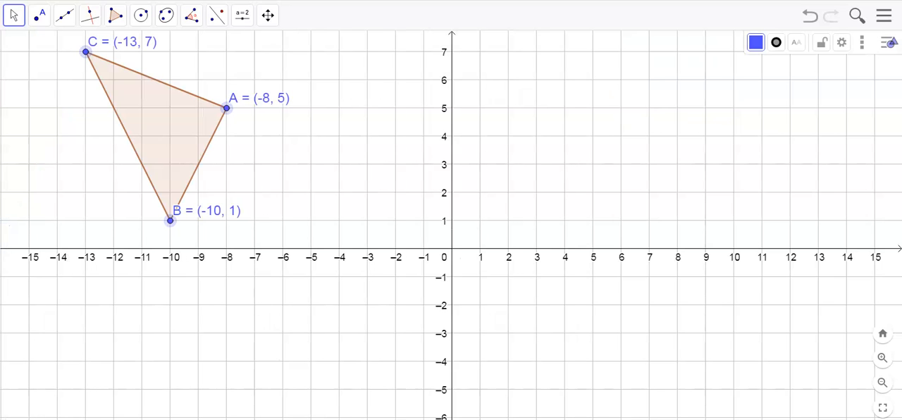
{"action": "scroll", "scroll_direction": "down", "scroll_amount": 3}
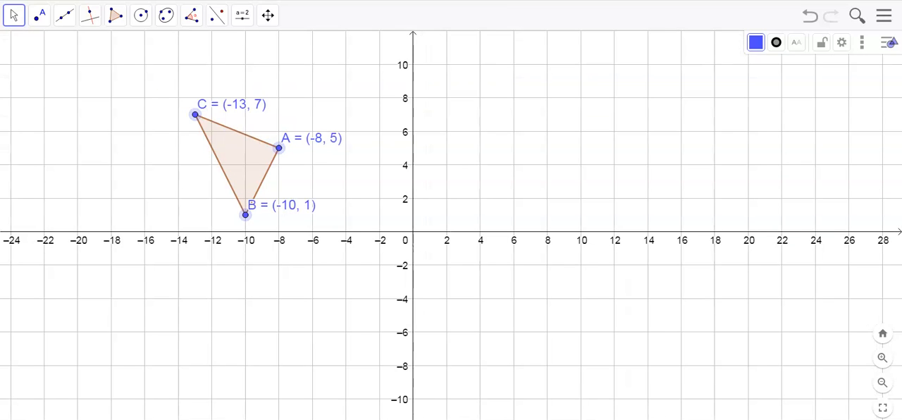
{"action": "left_click", "coordinate": [62, 17]}
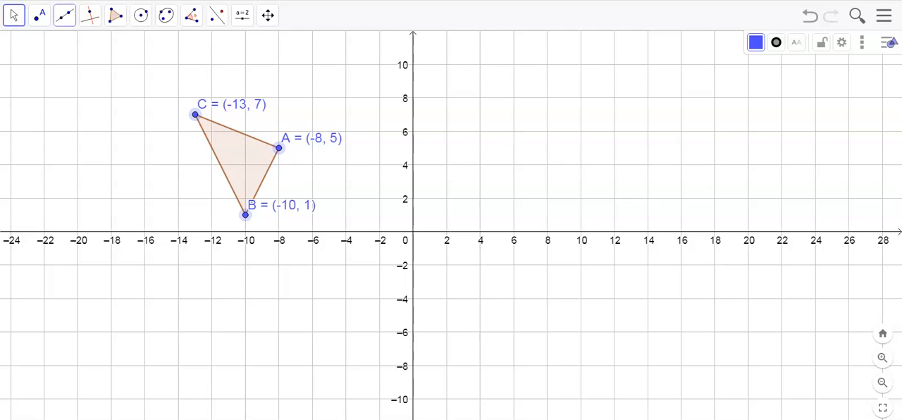
{"action": "left_click", "coordinate": [61, 17]}
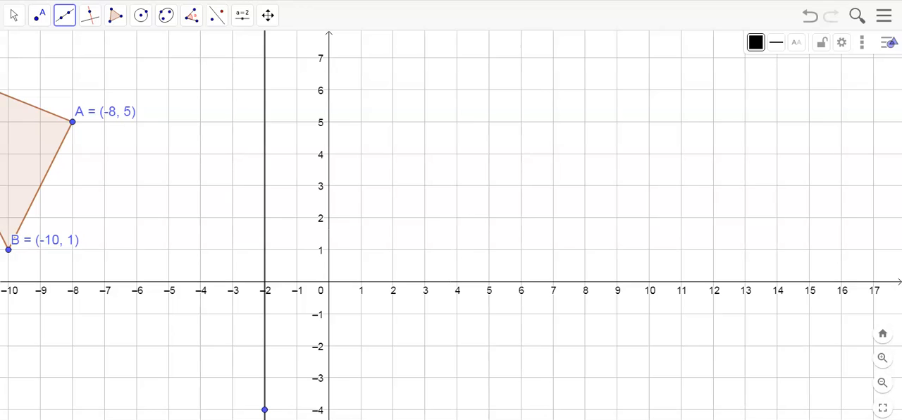
Draw the vertical line x = 3 through (3, 6), parallel to x = -2, and return to Move.
{"action": "left_click", "coordinate": [423, 90]}
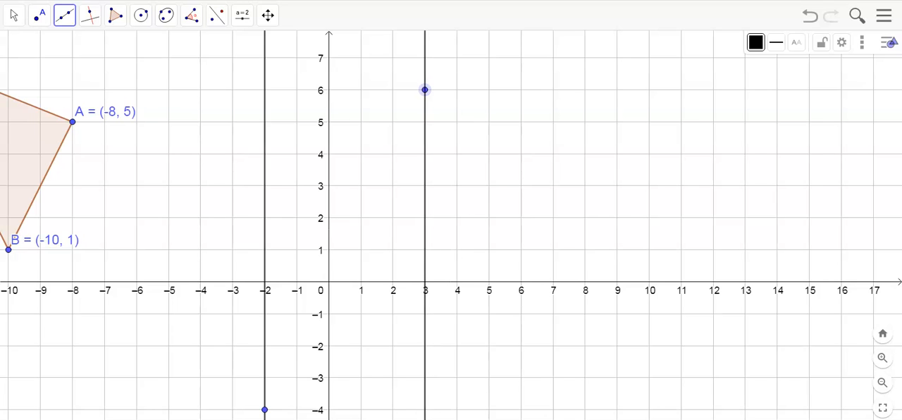
{"action": "left_click", "coordinate": [426, 214]}
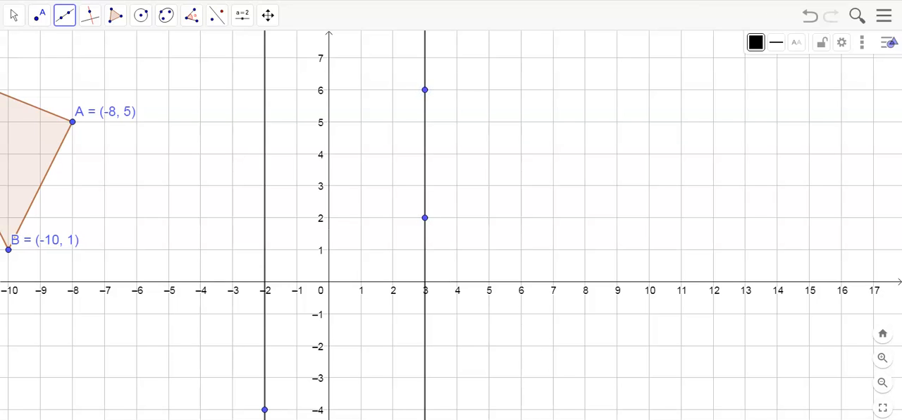
{"action": "left_click", "coordinate": [11, 17]}
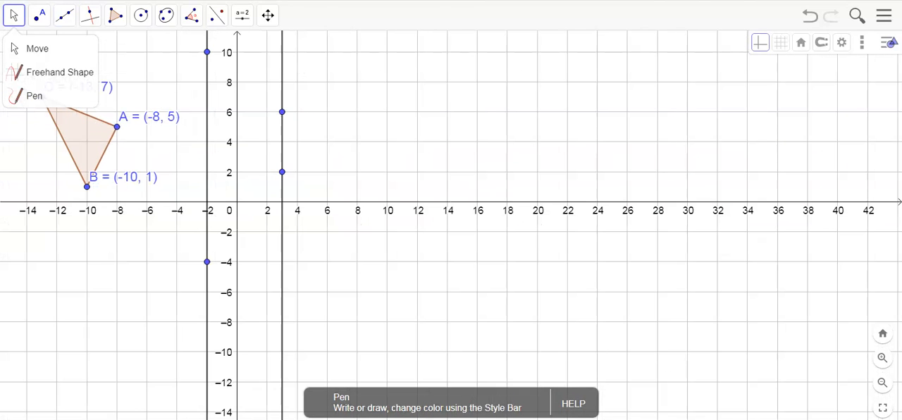
{"action": "left_click", "coordinate": [14, 16]}
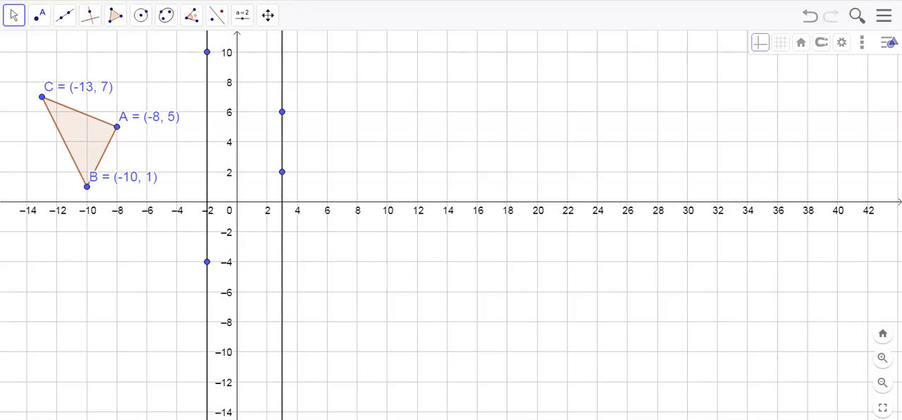
Reflect ABC over x = -2 to A'B'C', then A'B'C' over x = 3 to A''B''C''.
{"action": "left_click", "coordinate": [215, 20]}
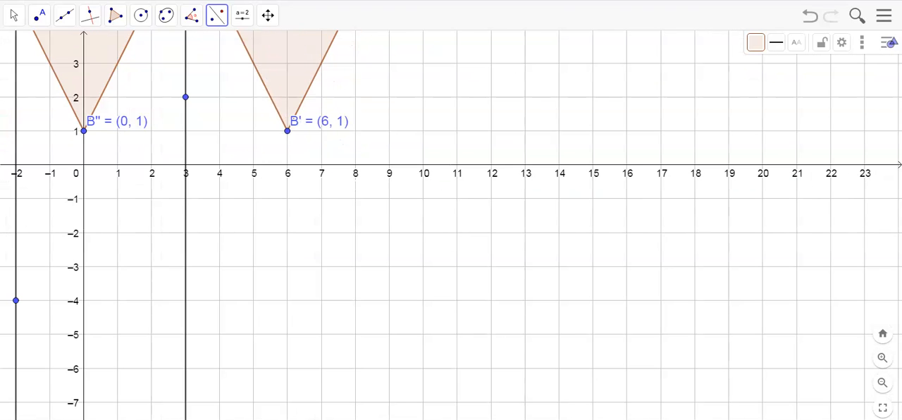
{"action": "left_click", "coordinate": [8, 16]}
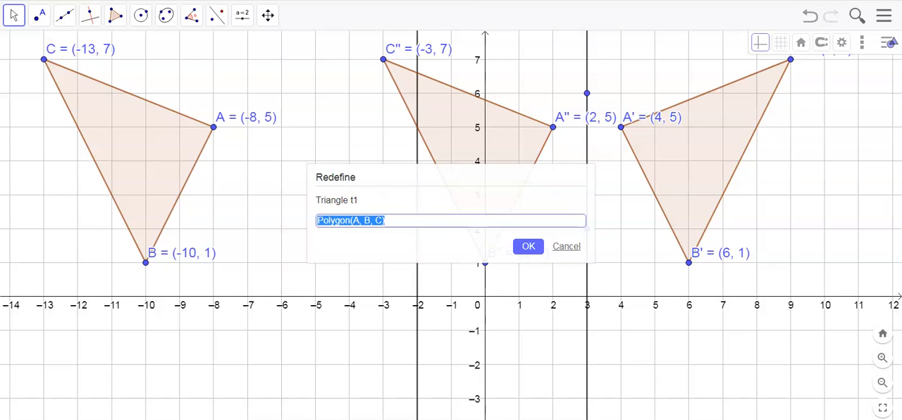
Dismiss the stray Image dialog and add a 'preimage' text label inside triangle ABC.
{"action": "left_click", "coordinate": [527, 246]}
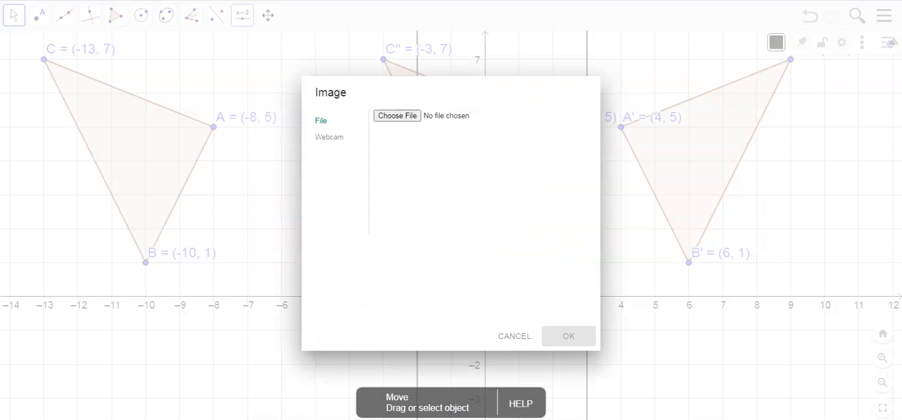
{"action": "left_click", "coordinate": [513, 336]}
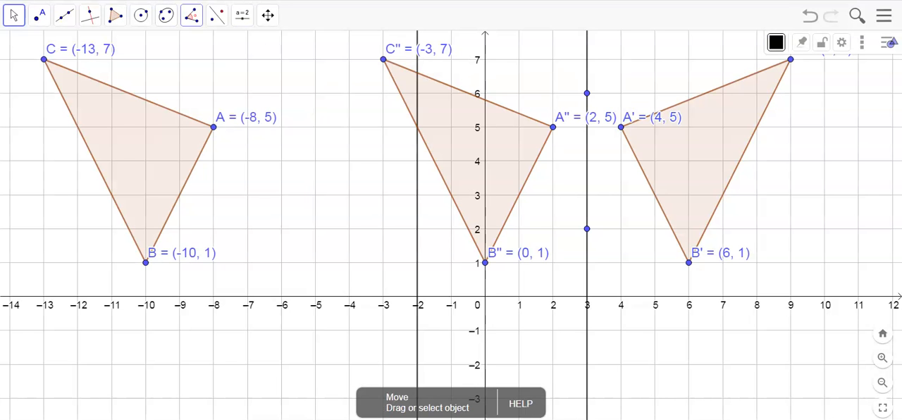
{"action": "left_click", "coordinate": [242, 16]}
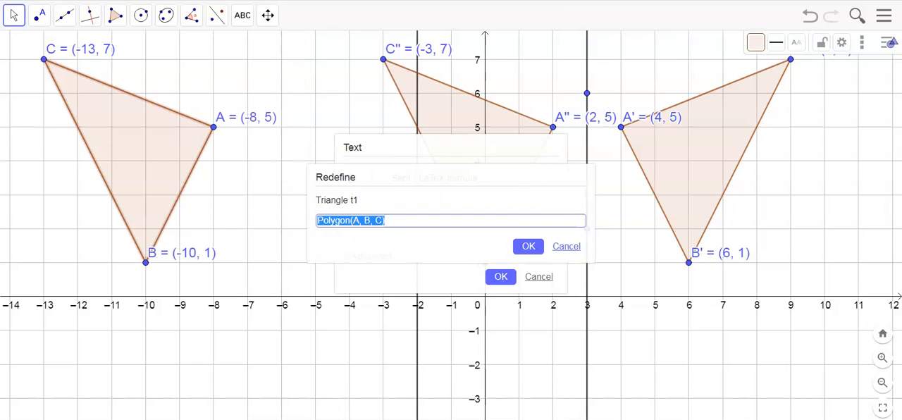
{"action": "left_click", "coordinate": [567, 245]}
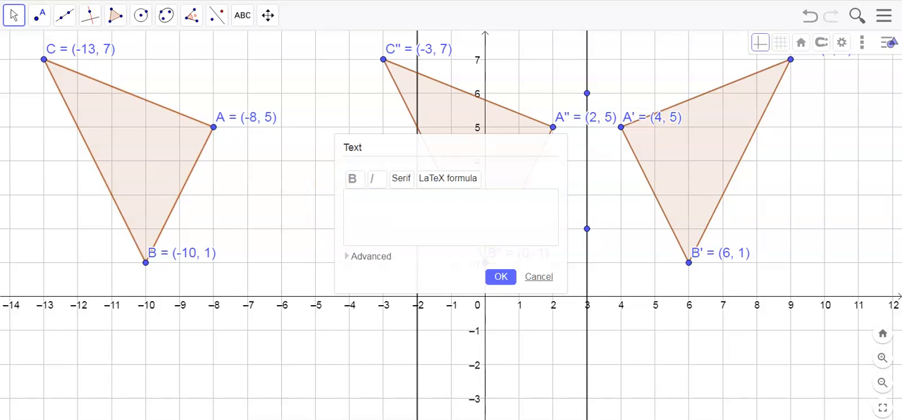
{"action": "type", "text": "preimag"}
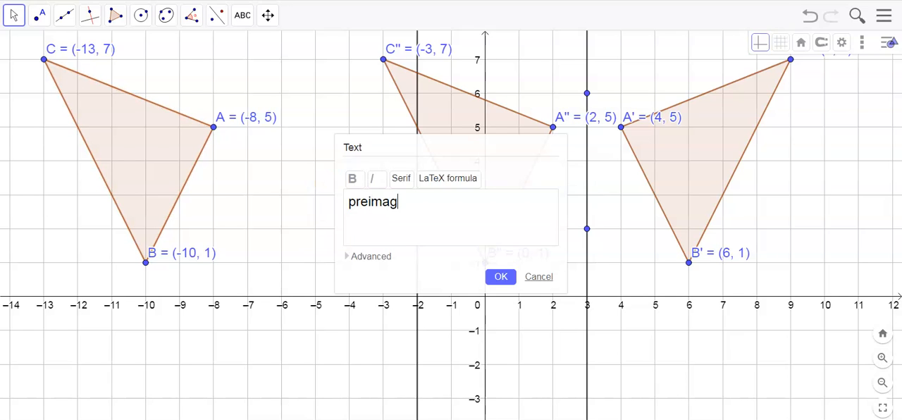
{"action": "left_click", "coordinate": [501, 277]}
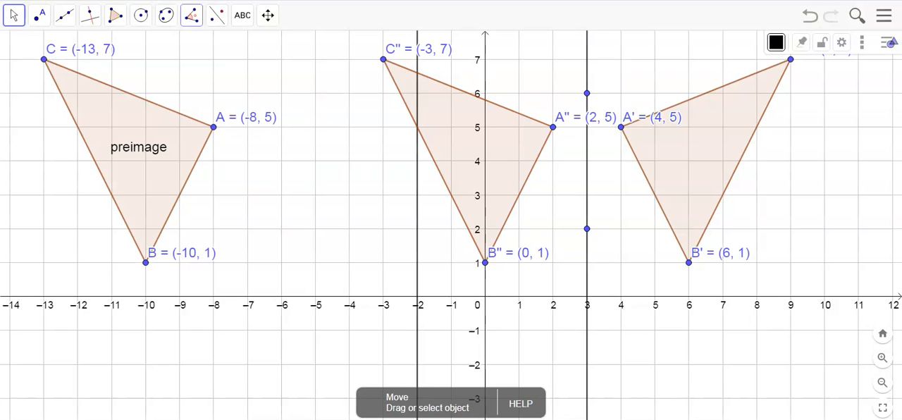
Add a 'final image' text label and move it into triangle A''B''C''.
{"action": "left_click", "coordinate": [242, 15]}
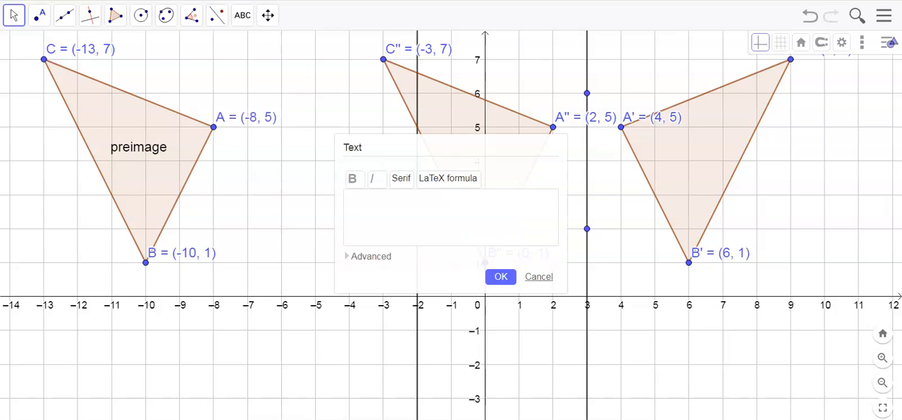
{"action": "type", "text": "fini"}
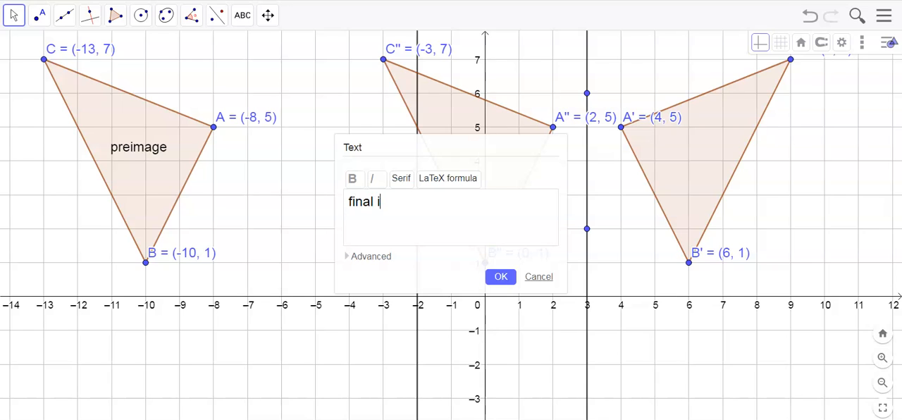
{"action": "type", "text": "mage"}
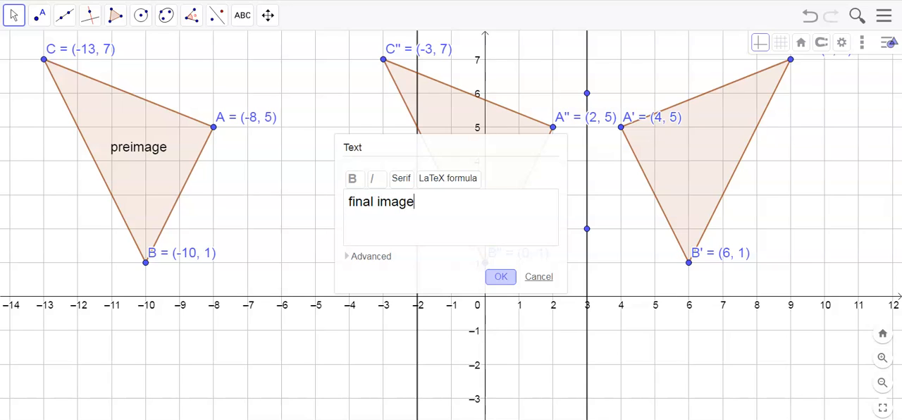
{"action": "left_click", "coordinate": [500, 277]}
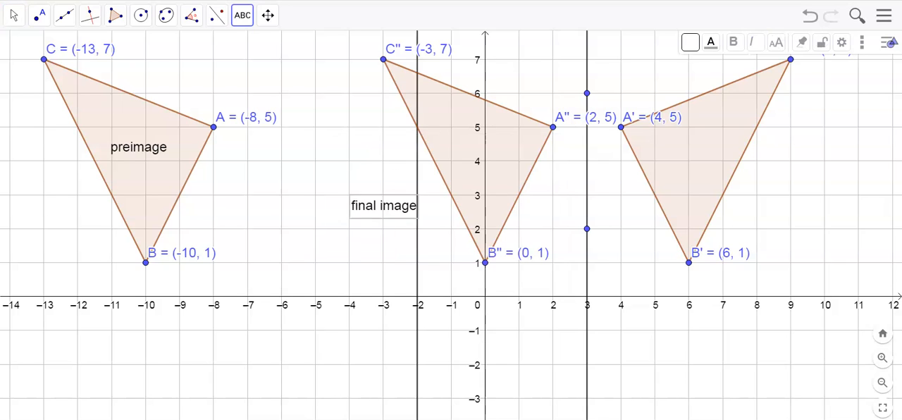
{"action": "left_click_drag", "start_coordinate": [383, 206], "coordinate": [482, 148]}
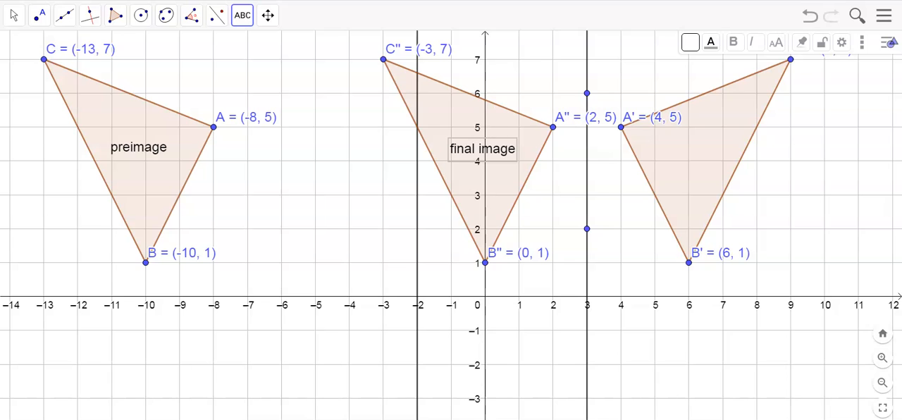
Add the text 'When you reflect over two parallel lines, the result is just a' below the x-axis.
{"action": "left_click", "coordinate": [242, 14]}
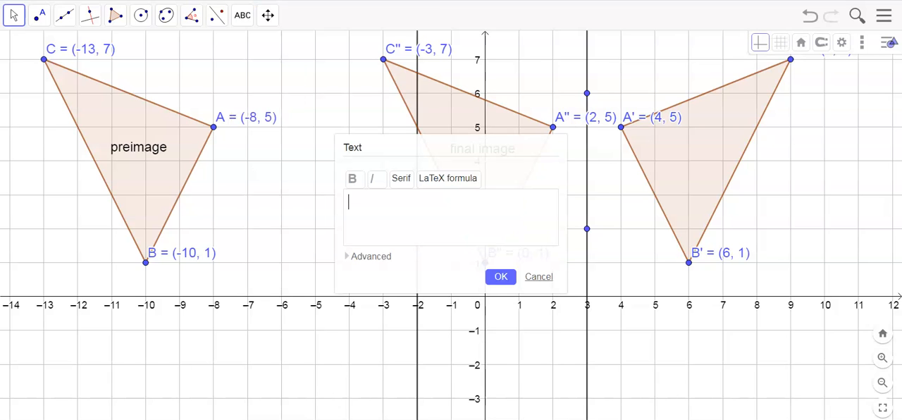
{"action": "type", "text": "W"}
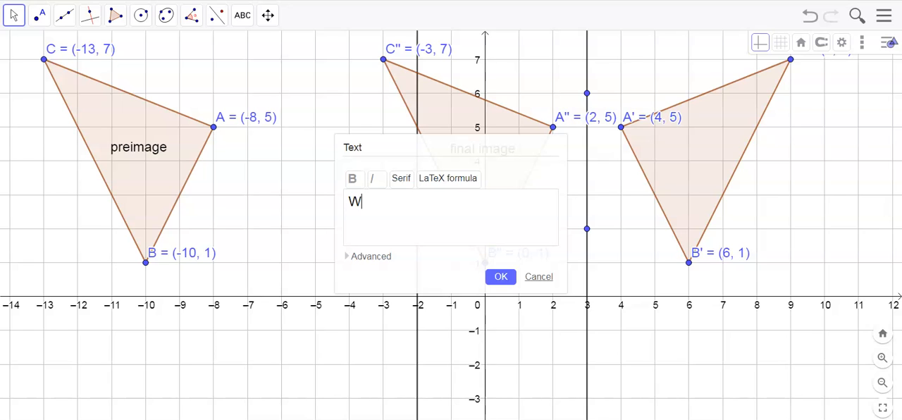
{"action": "type", "text": "hen you reflect over two par"}
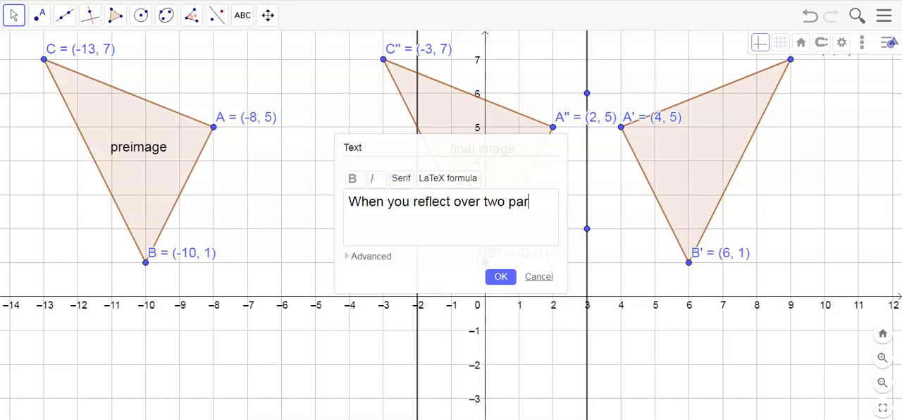
{"action": "type", "text": "allel lines"}
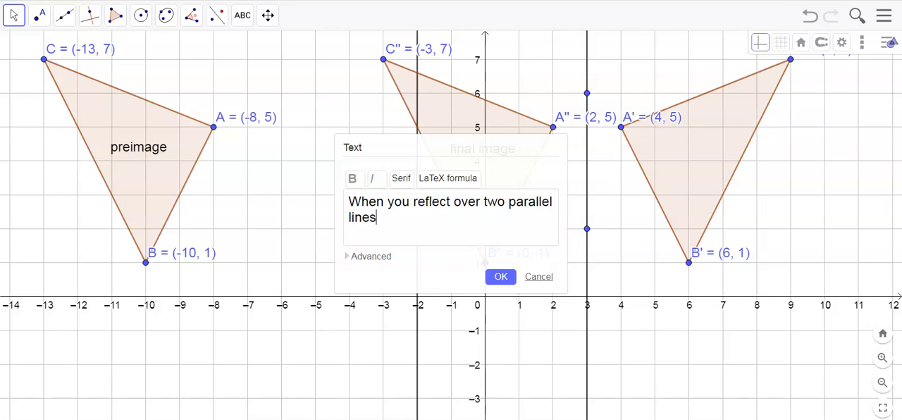
{"action": "type", "text": ", the re"}
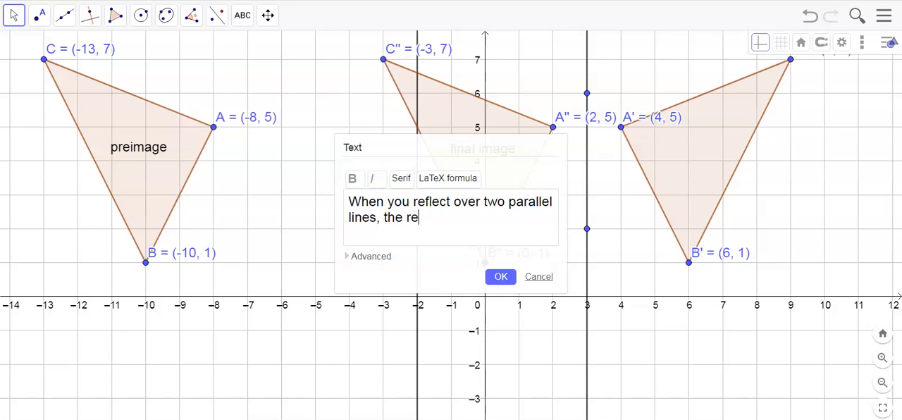
{"action": "type", "text": "sult is just"}
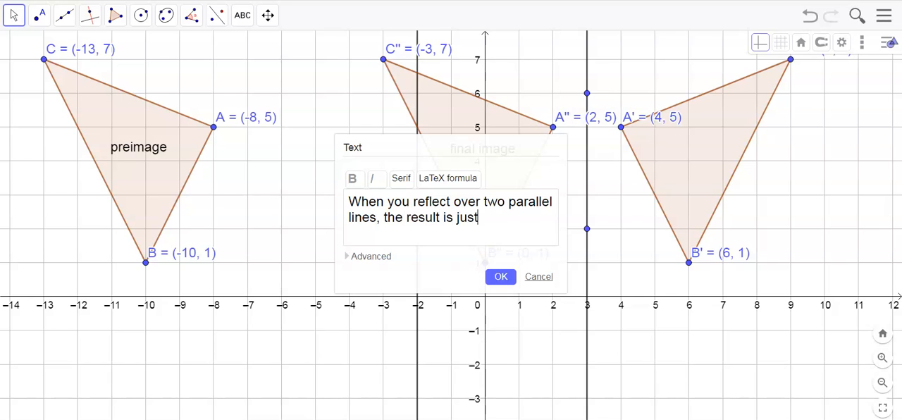
{"action": "type", "text": "a"}
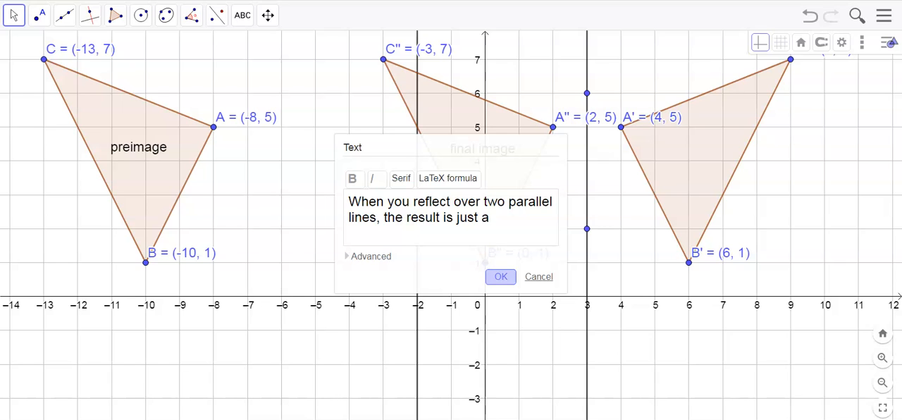
{"action": "left_click", "coordinate": [501, 276]}
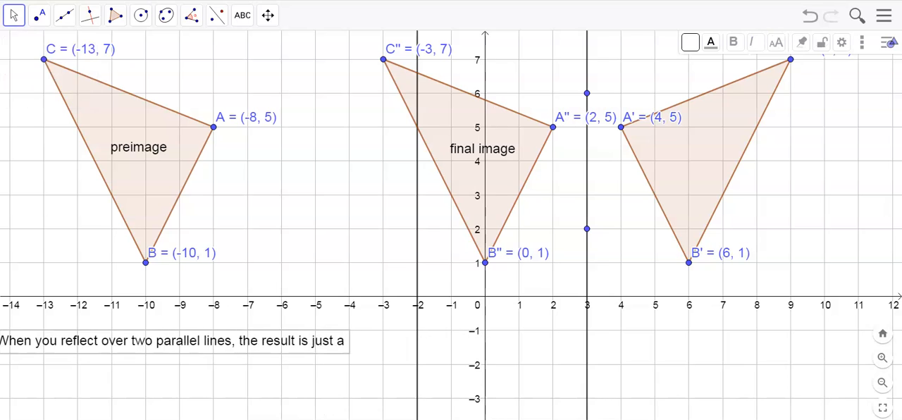
Save the sketch from the main menu as 'Reflection over parallel lines'.
{"action": "left_click", "coordinate": [882, 16]}
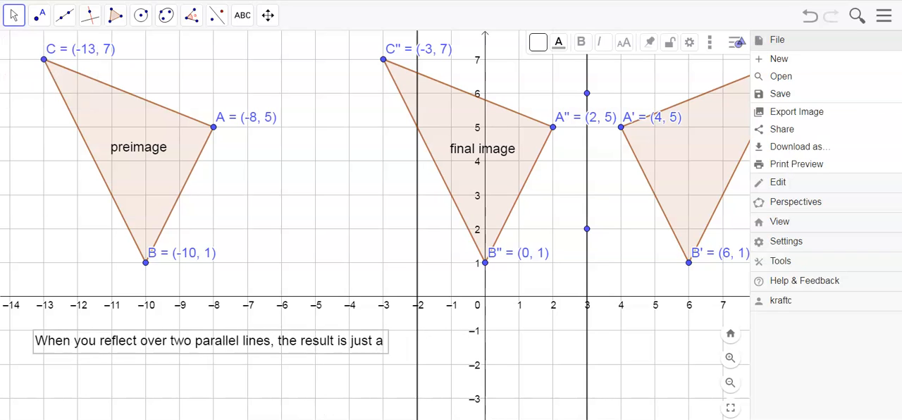
{"action": "left_click", "coordinate": [779, 93]}
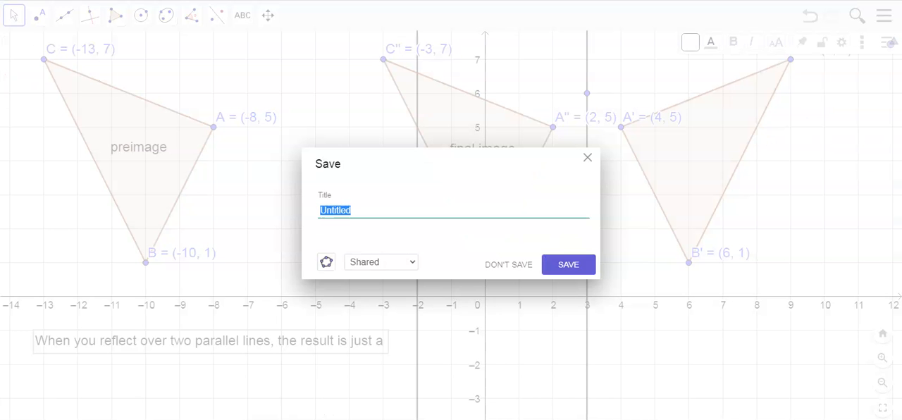
{"action": "type", "text": "Reflection over"}
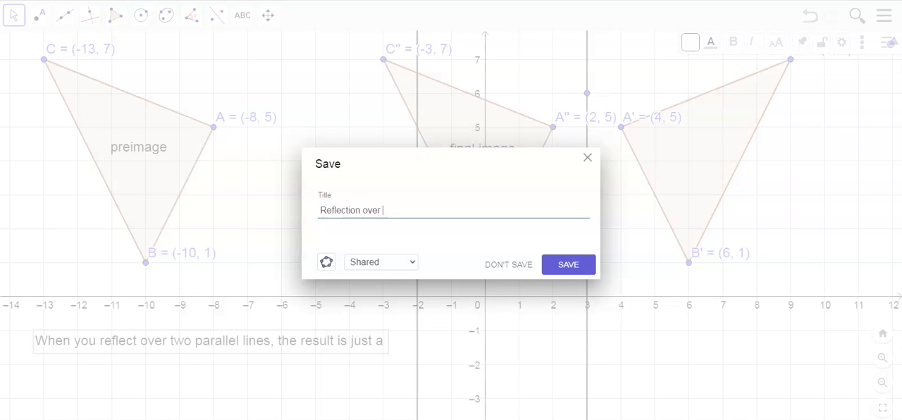
{"action": "type", "text": "parallel"}
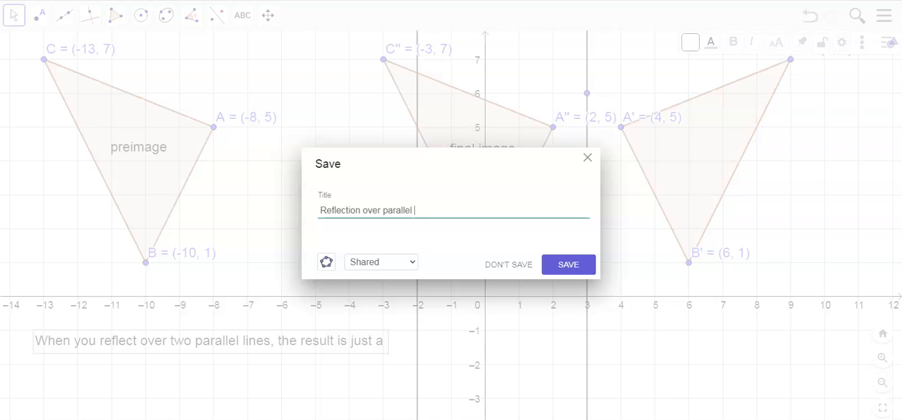
{"action": "type", "text": "lines"}
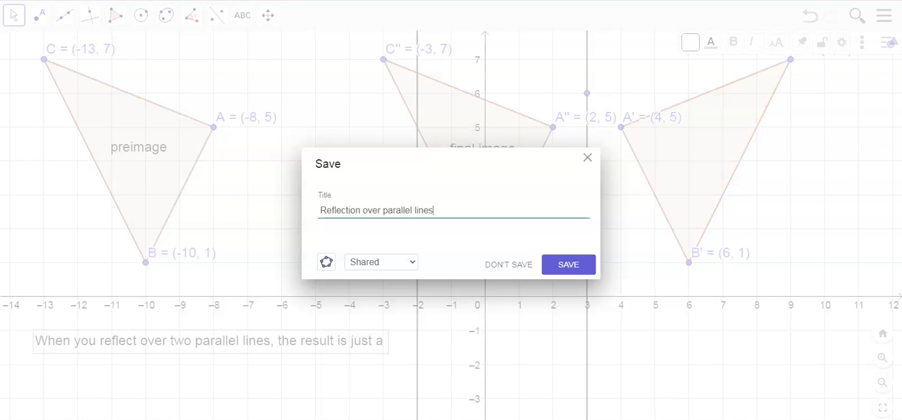
{"action": "left_click", "coordinate": [568, 265]}
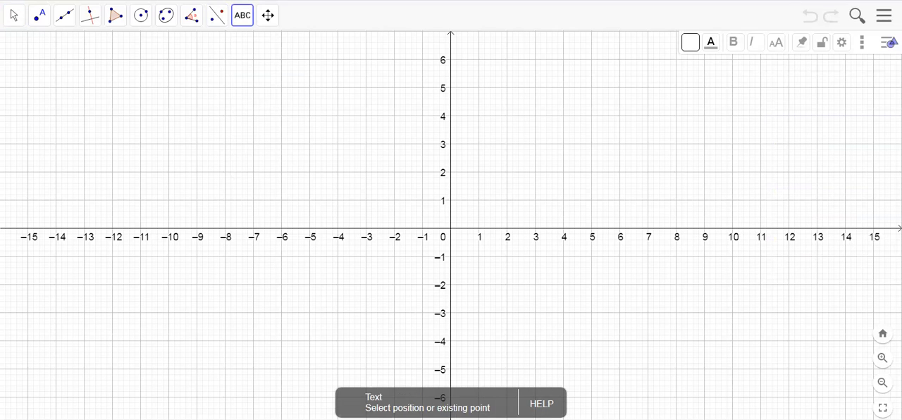
Enter a 'Reflection over intersecting lines' title on the blank graph, then delete it.
{"action": "left_click", "coordinate": [451, 211]}
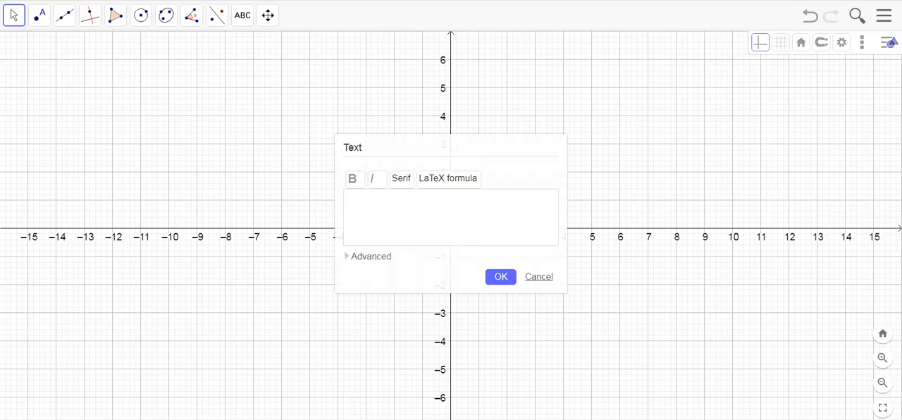
{"action": "type", "text": "Reflection over inter"}
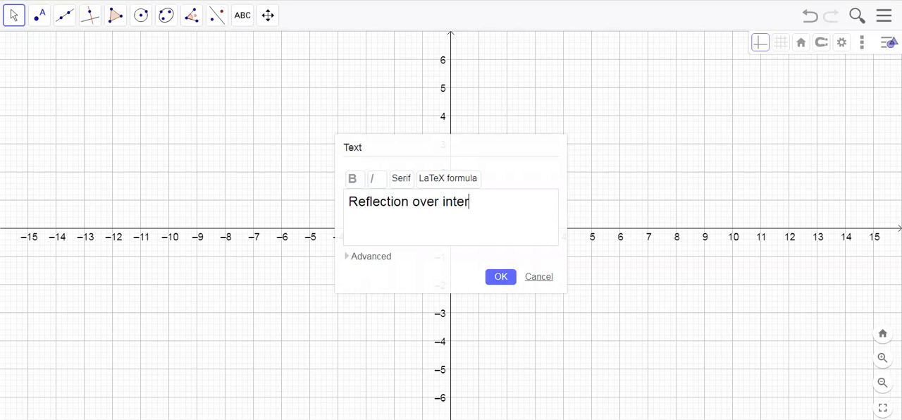
{"action": "type", "text": "secting lines"}
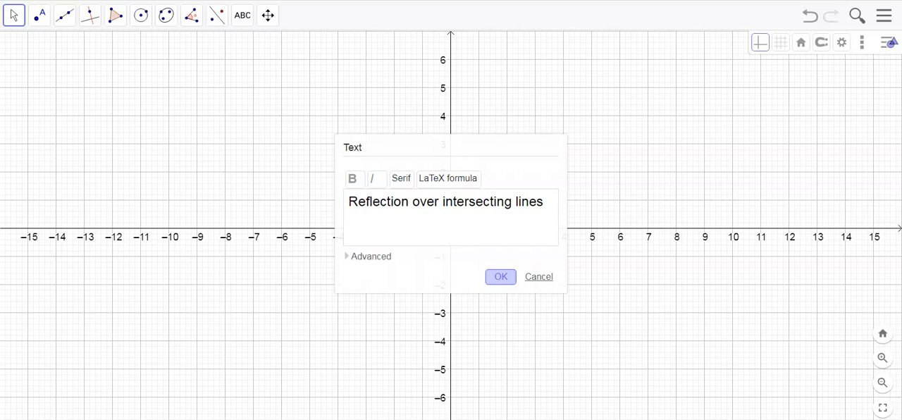
{"action": "left_click", "coordinate": [501, 277]}
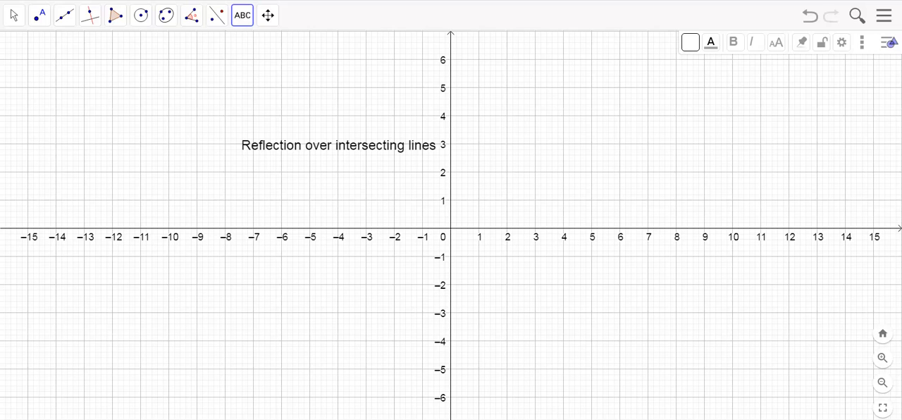
{"action": "left_click", "coordinate": [38, 14]}
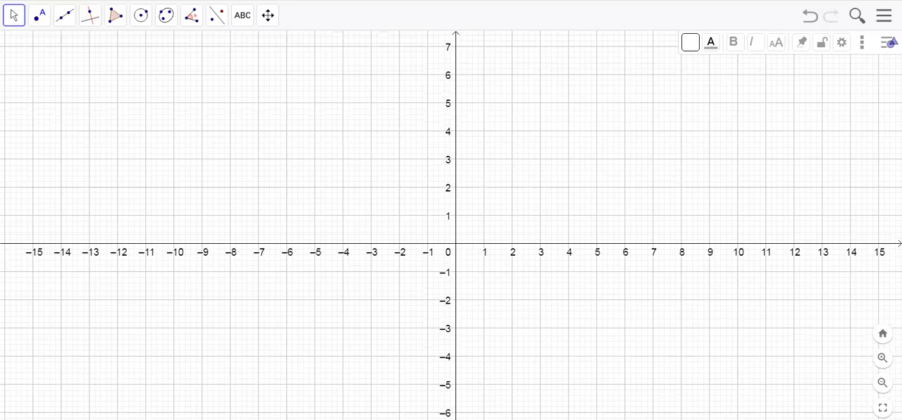
Draw triangle ABC at (-4,2), (-6,5), (-3,6) and show Name & Value labels on its vertices.
{"action": "left_click", "coordinate": [113, 16]}
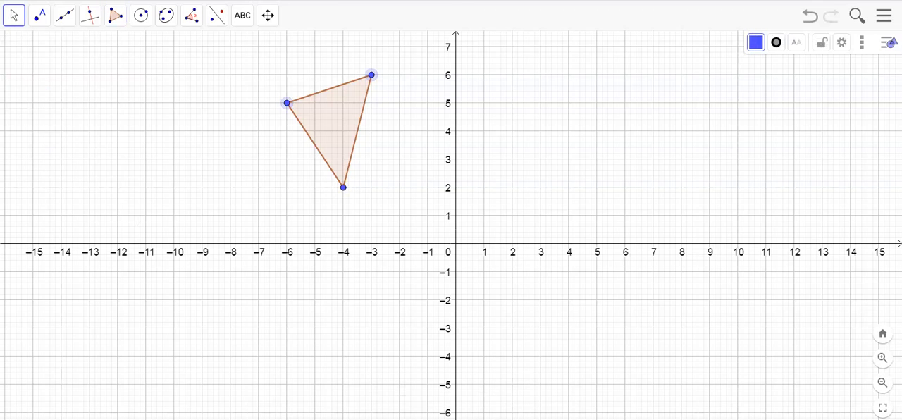
{"action": "right_click", "coordinate": [344, 189]}
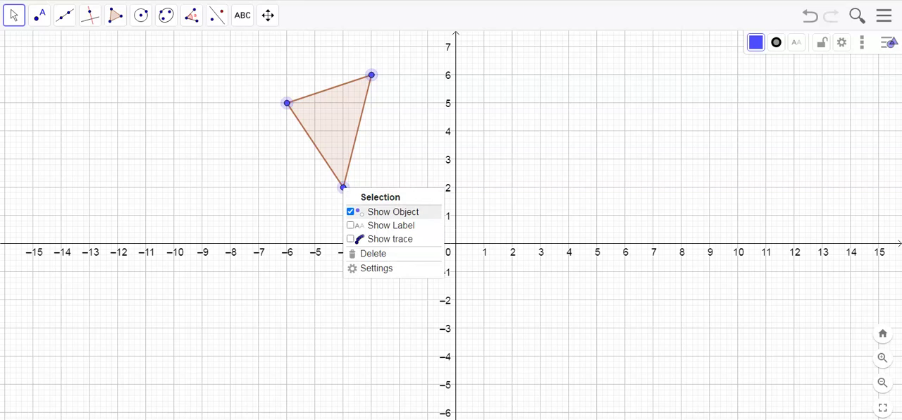
{"action": "left_click", "coordinate": [378, 268]}
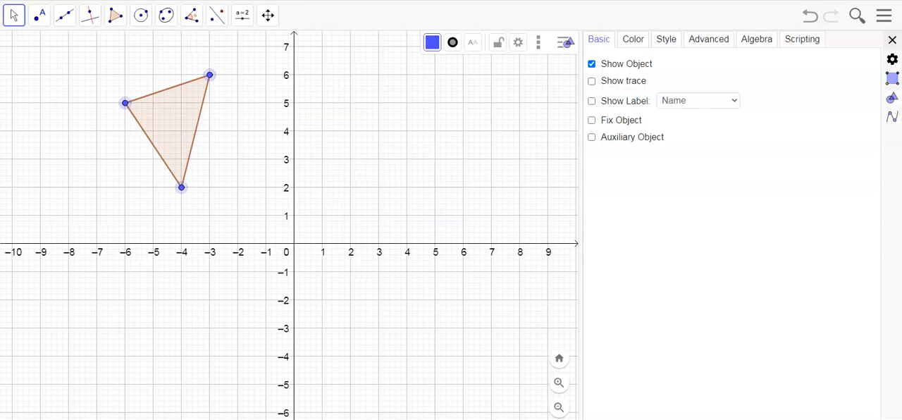
{"action": "left_click", "coordinate": [592, 100]}
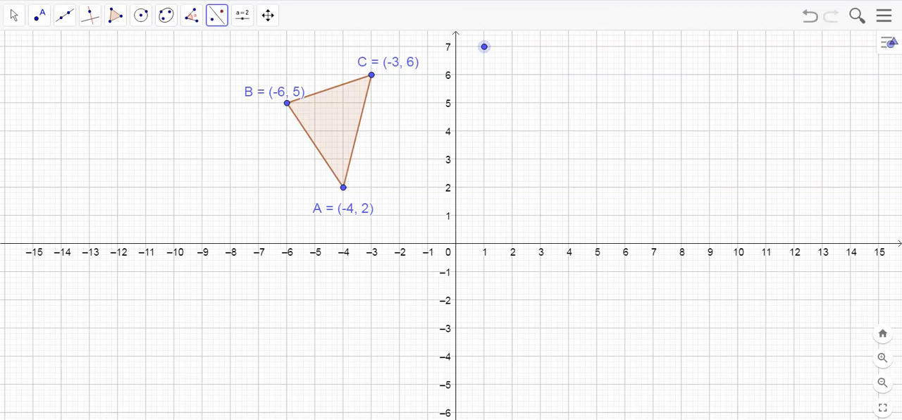
Draw line x = 1 and the line through (1, -2) and (8, 5), reflecting the triangle across both.
{"action": "left_click", "coordinate": [64, 19]}
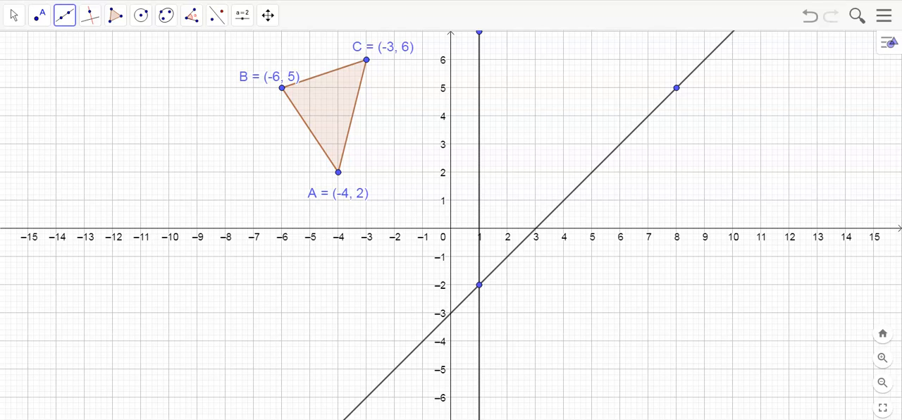
{"action": "left_click", "coordinate": [189, 17]}
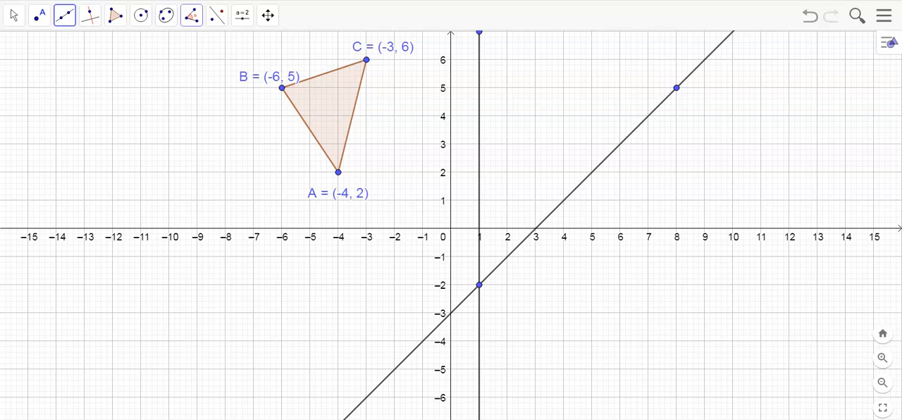
{"action": "left_click", "coordinate": [211, 17]}
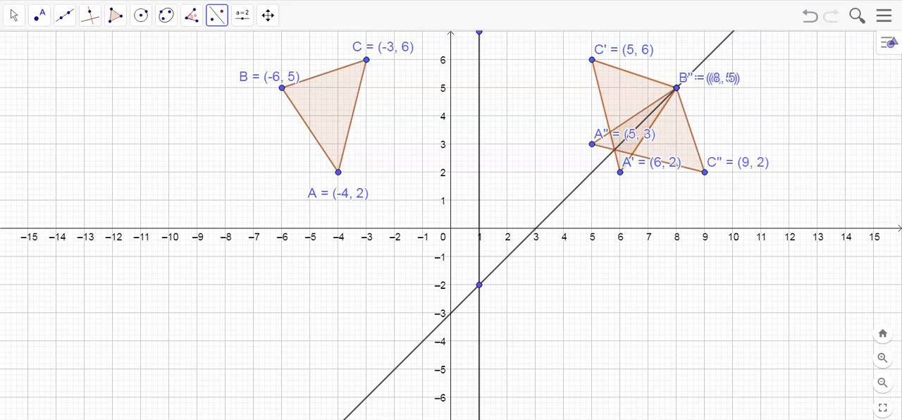
Drag triangle ABC two units right to A(-2, 2), B(-4, 5), C(-1, 6), images following.
{"action": "left_click", "coordinate": [40, 18]}
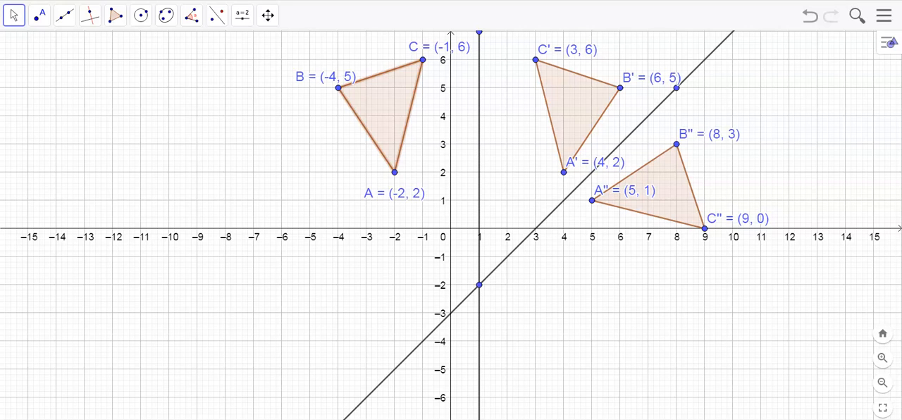
{"action": "left_click", "coordinate": [192, 16]}
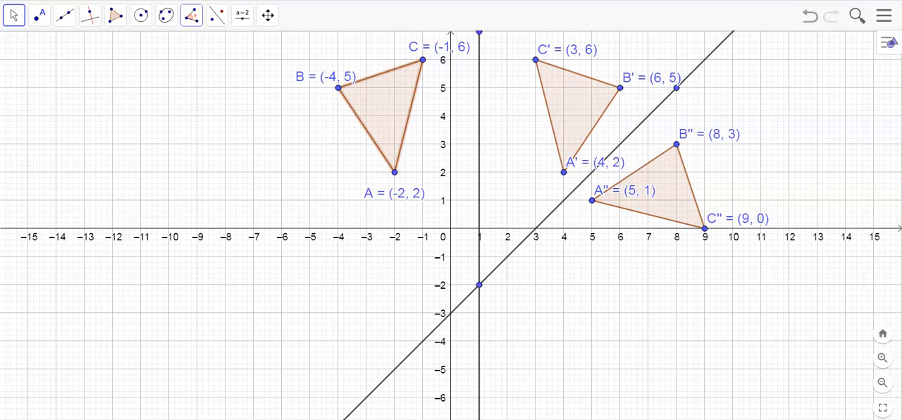
{"action": "left_click", "coordinate": [190, 14]}
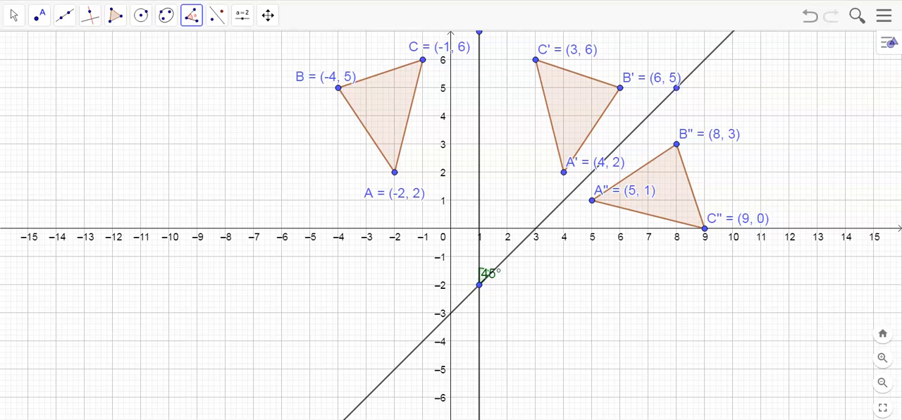
Mark the 45° angle between the vertical and diagonal lines near (1, -2).
{"action": "left_click", "coordinate": [13, 17]}
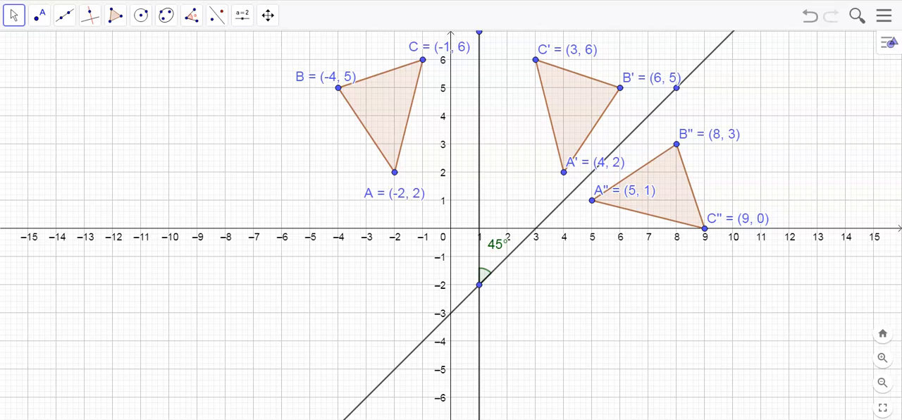
Add the note 'When you reflect over two intersecting lines, the result is just a' below the x-axis.
{"action": "left_click", "coordinate": [241, 14]}
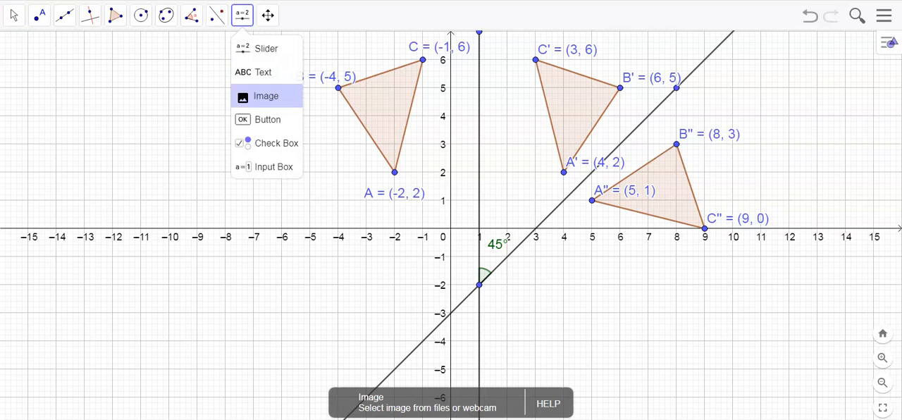
{"action": "left_click", "coordinate": [260, 72]}
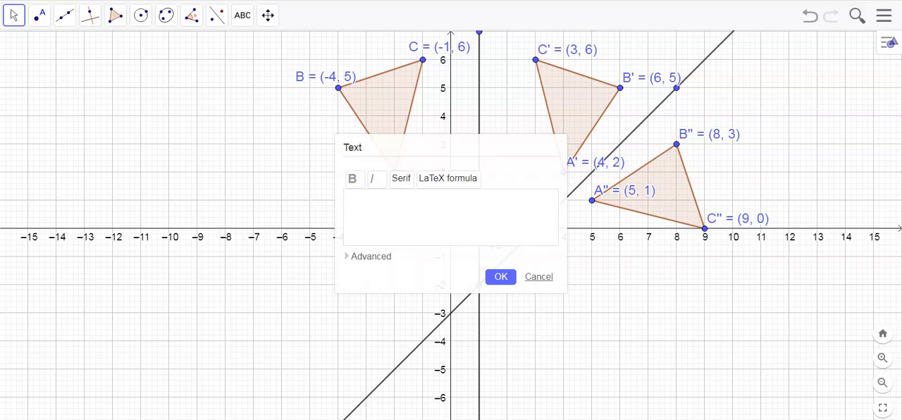
{"action": "type", "text": "When you re"}
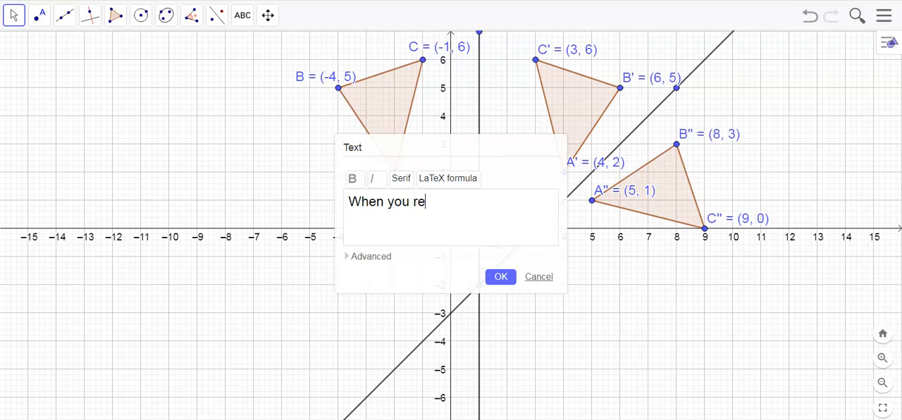
{"action": "type", "text": "flect"}
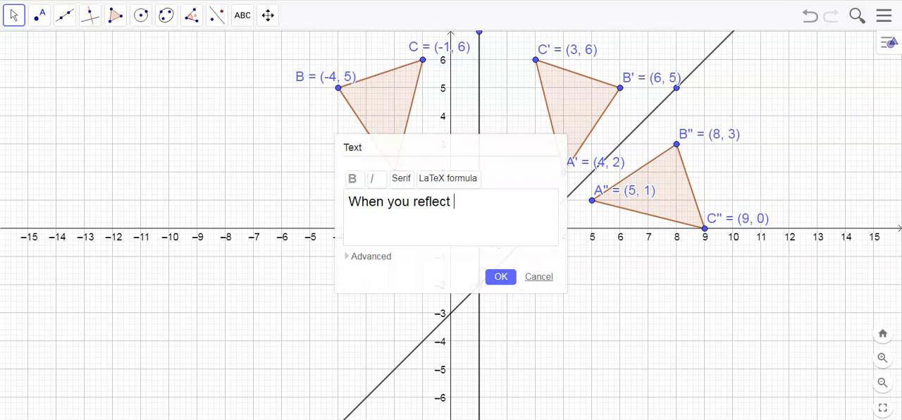
{"action": "type", "text": "over tw"}
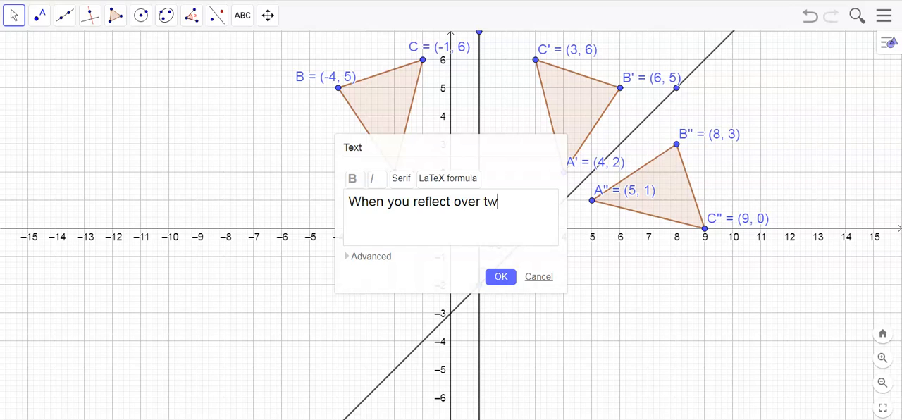
{"action": "type", "text": "o intersec"}
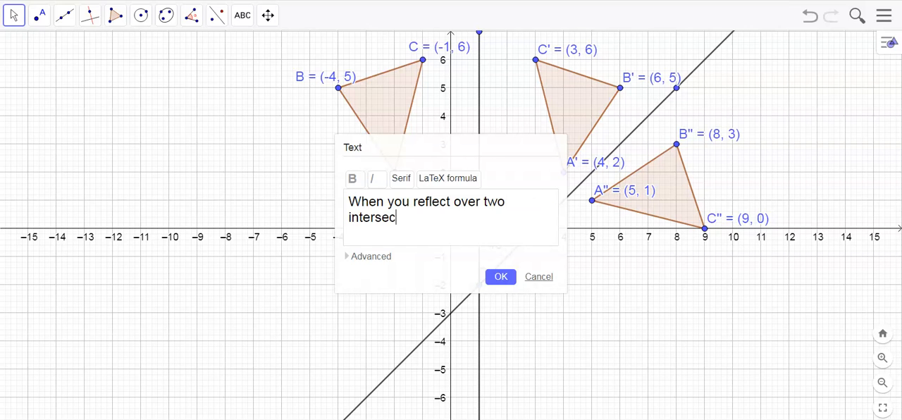
{"action": "type", "text": "ting lines, t"}
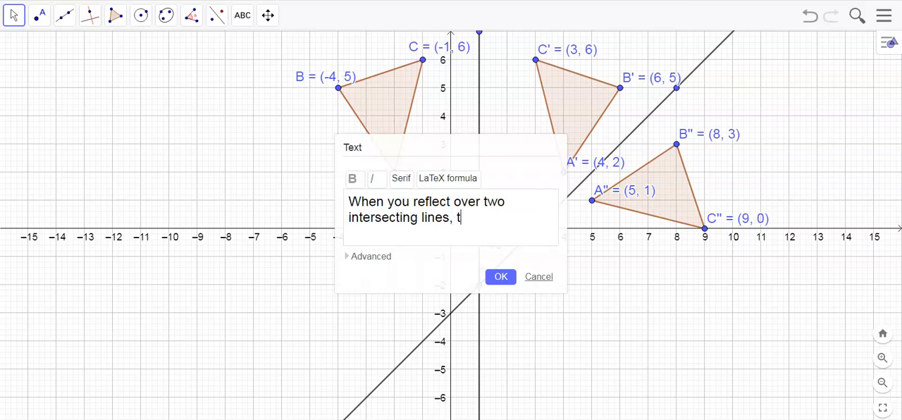
{"action": "type", "text": "he result i"}
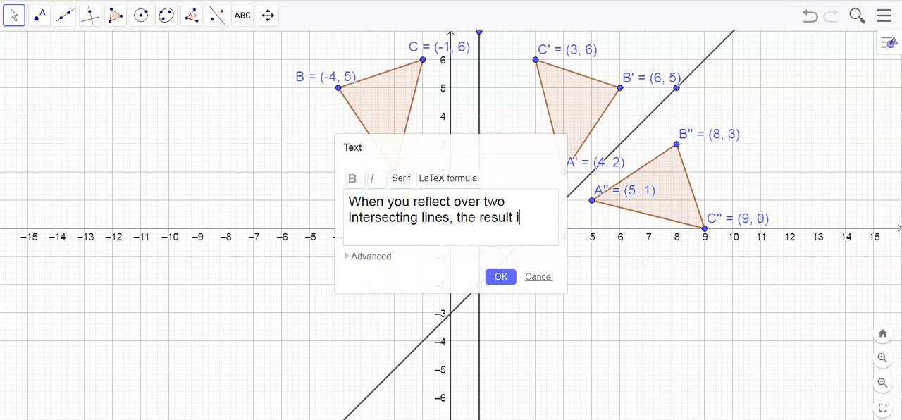
{"action": "type", "text": "s just a"}
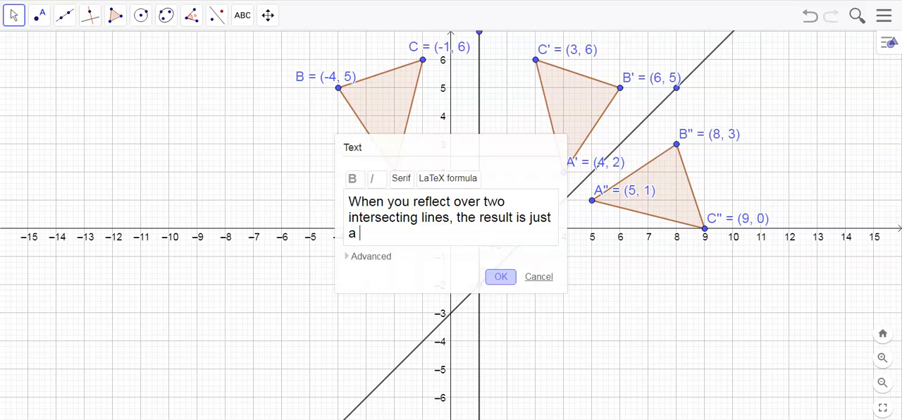
{"action": "left_click", "coordinate": [501, 276]}
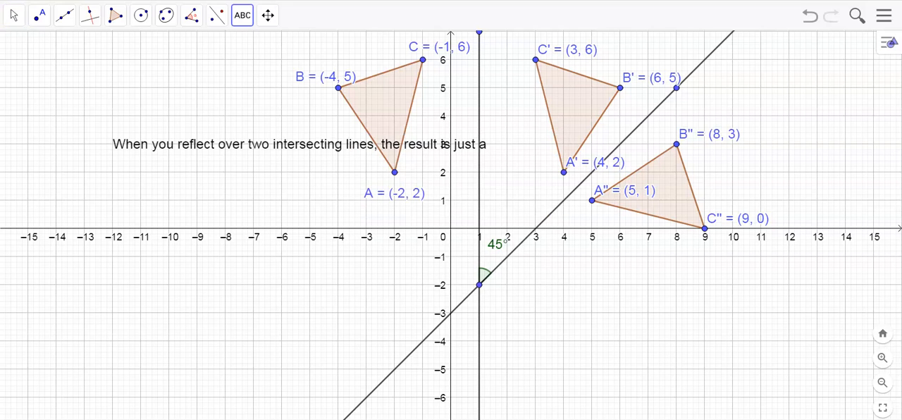
{"action": "left_click", "coordinate": [40, 17]}
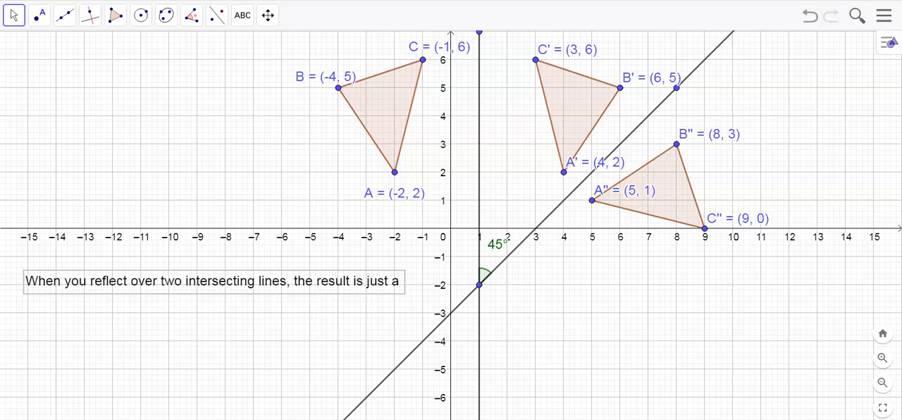
Save the construction as 'Reflection over Intersecting Lines'.
{"action": "left_click", "coordinate": [884, 16]}
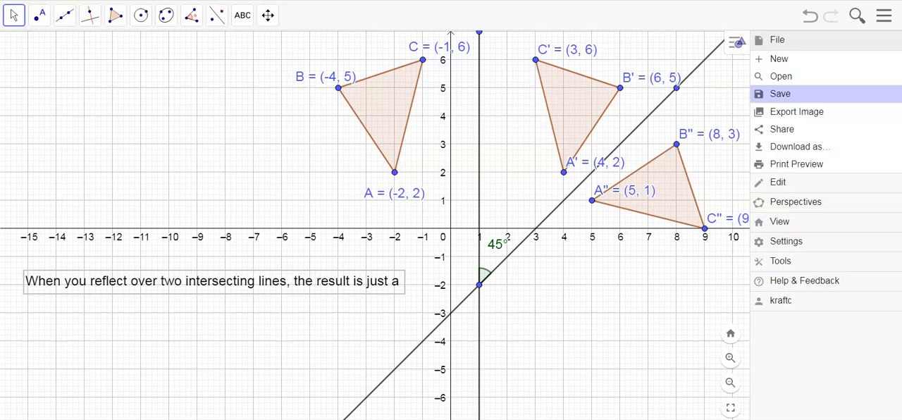
{"action": "left_click", "coordinate": [781, 93]}
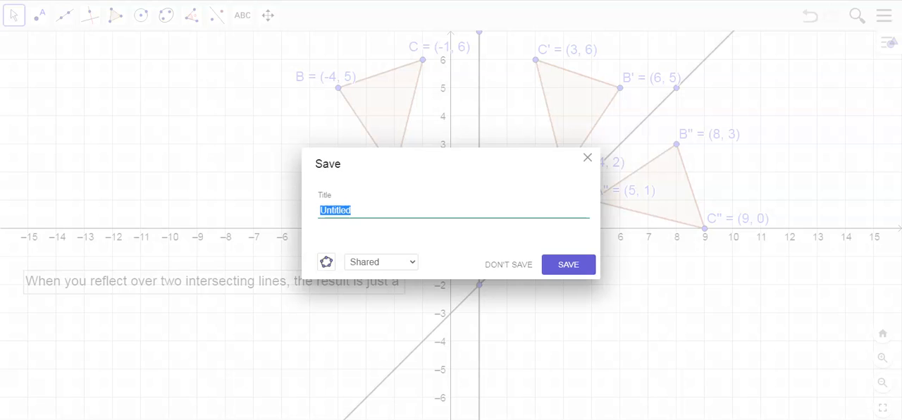
{"action": "type", "text": "Reflection over l"}
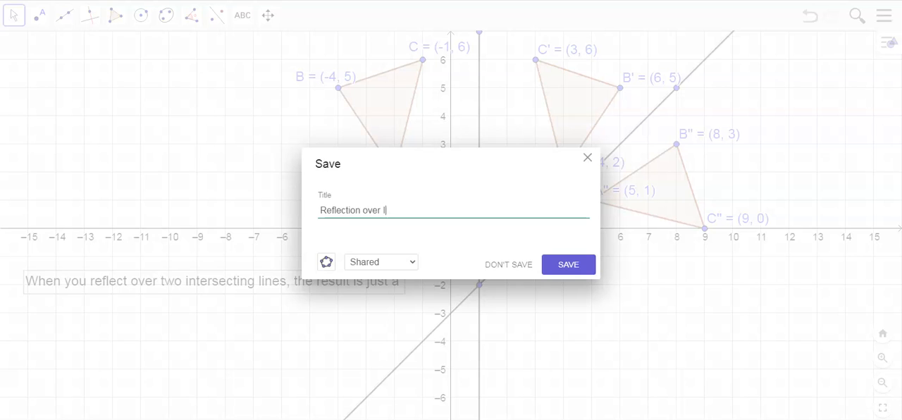
{"action": "type", "text": "Intersecting"}
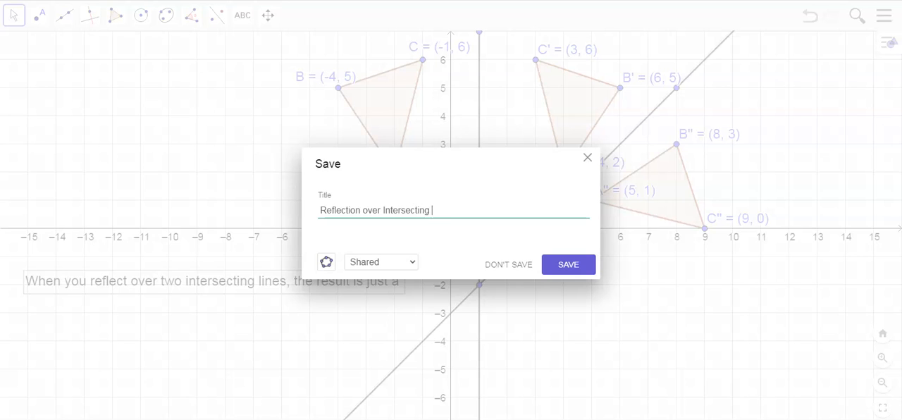
{"action": "type", "text": "Lines"}
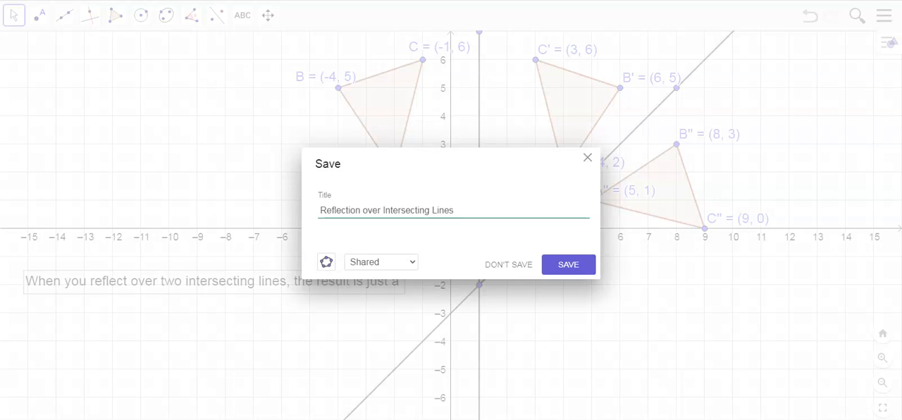
{"action": "left_click", "coordinate": [569, 265]}
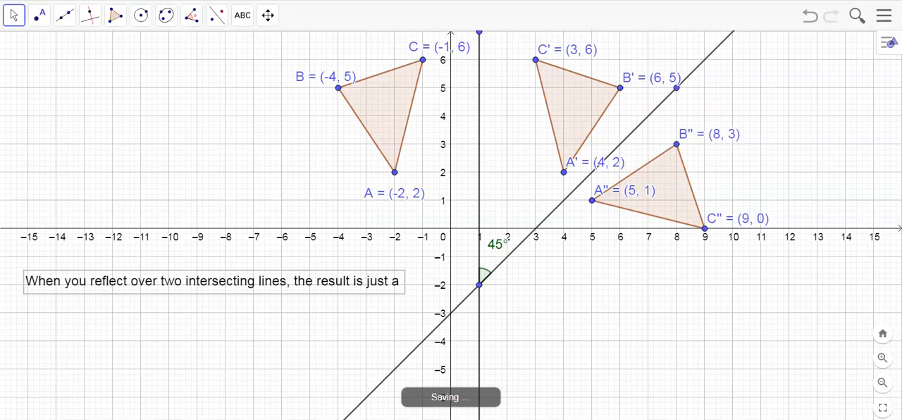
Start a new, empty graph from the main menu.
{"action": "left_click", "coordinate": [884, 15]}
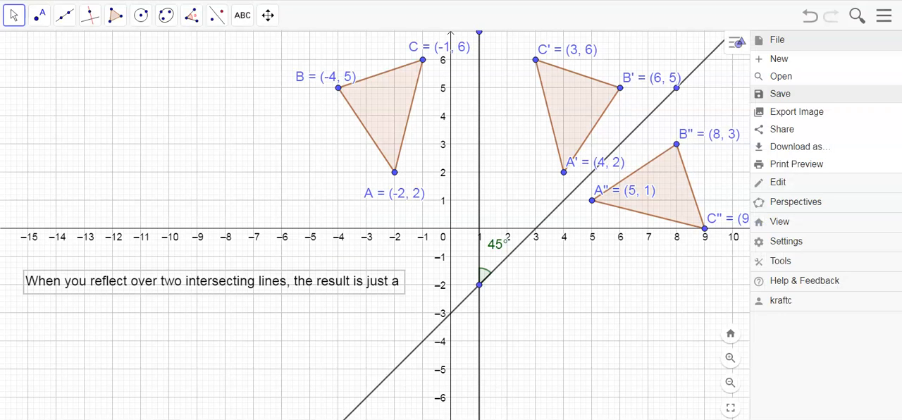
{"action": "left_click", "coordinate": [781, 93]}
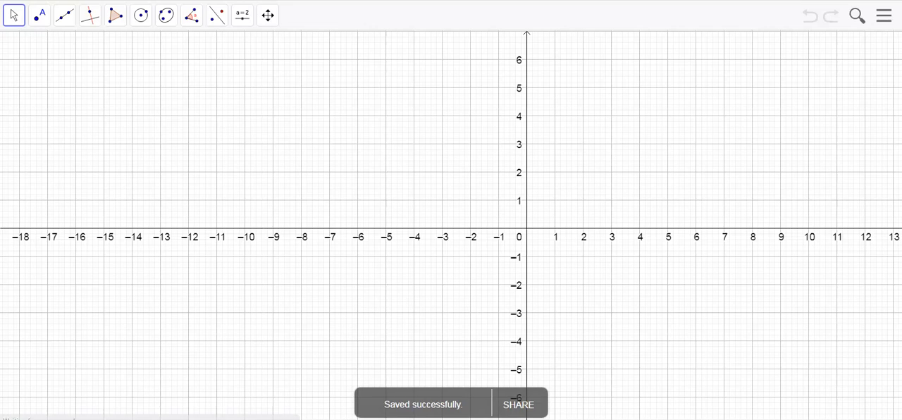
Place the title text 'Glide Reflection - reflection and a translation' on the graph.
{"action": "left_click", "coordinate": [242, 17]}
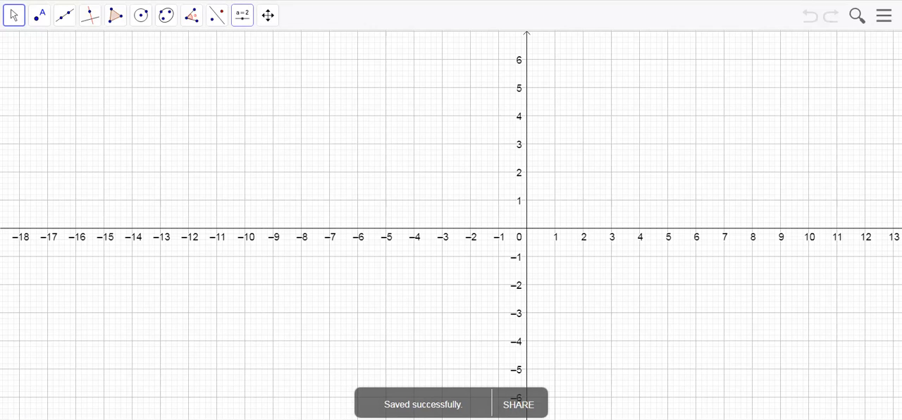
{"action": "left_click", "coordinate": [244, 17]}
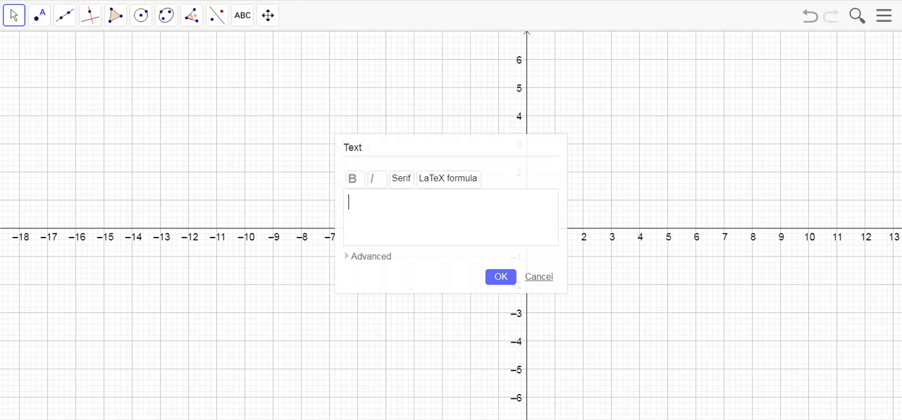
{"action": "type", "text": "Glilde"}
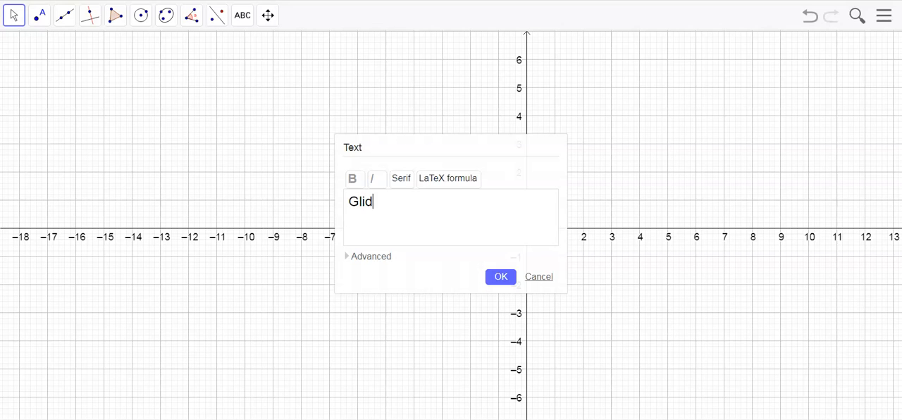
{"action": "type", "text": "e Reflec"}
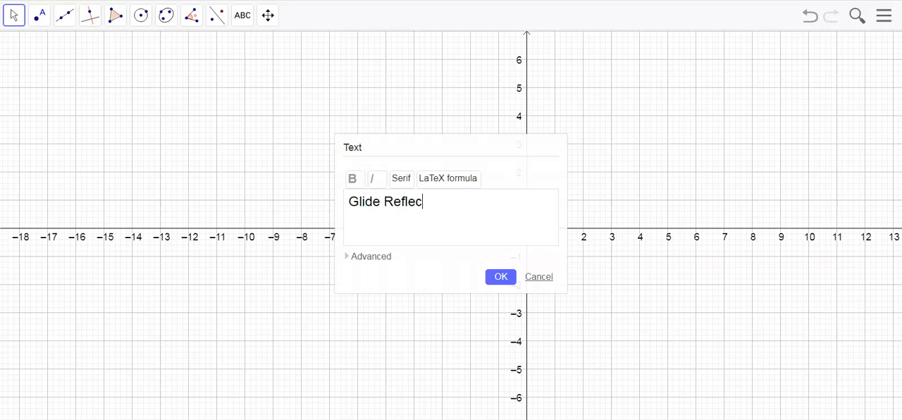
{"action": "type", "text": "tion"}
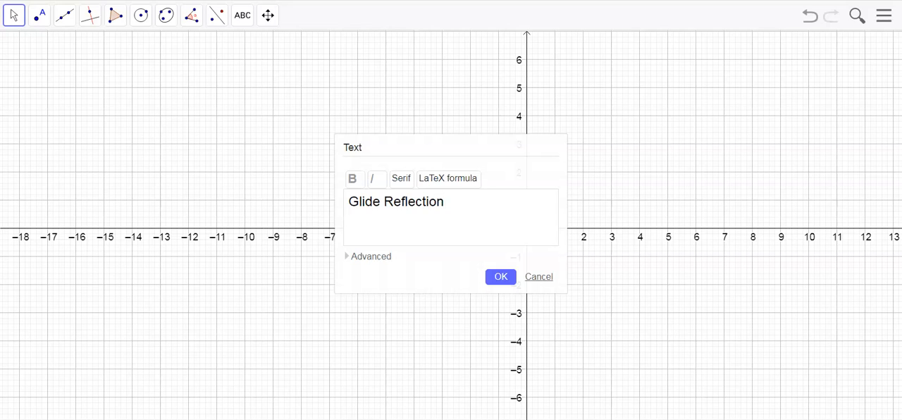
{"action": "type", "text": "-"}
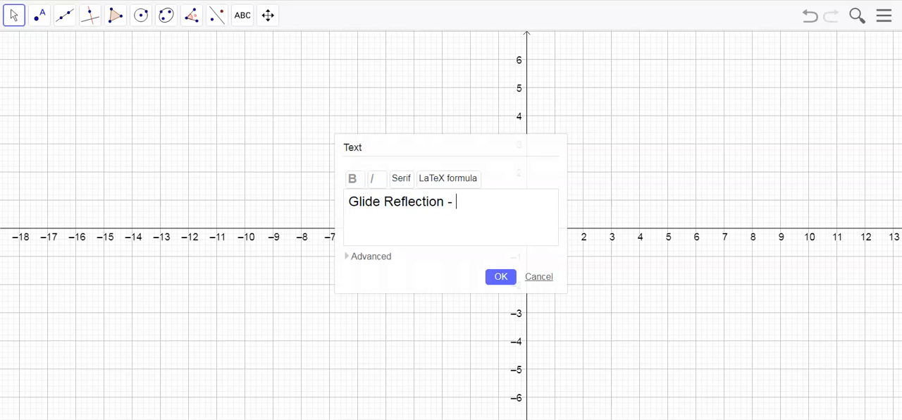
{"action": "type", "text": "reflec"}
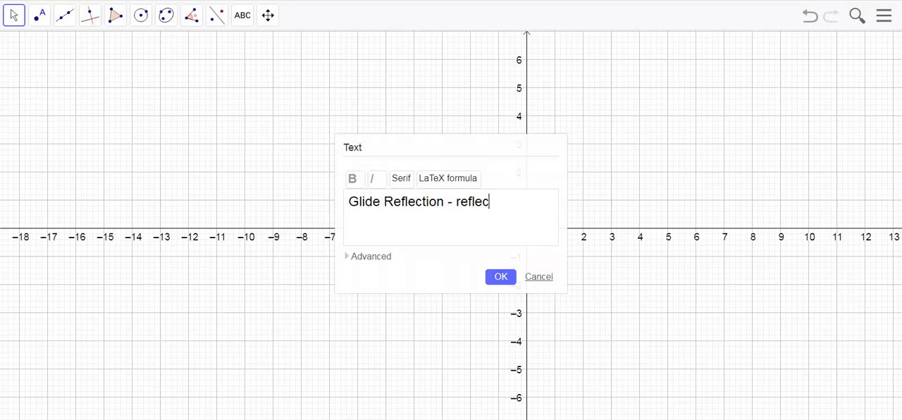
{"action": "type", "text": "tion and a tr"}
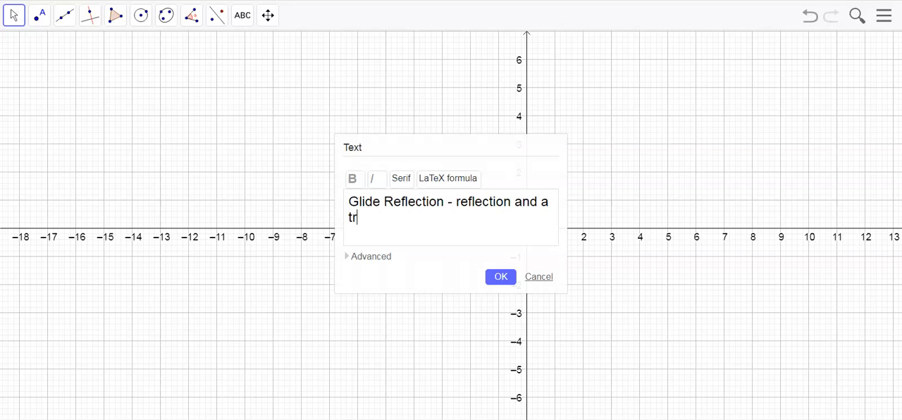
{"action": "type", "text": "anslation"}
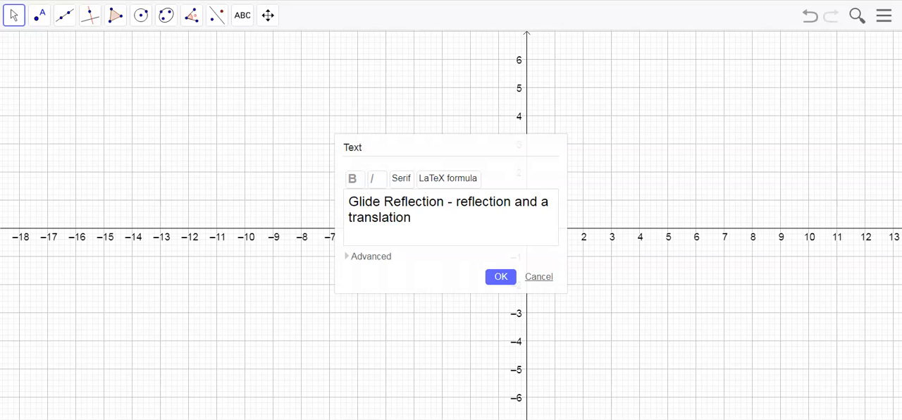
{"action": "left_click", "coordinate": [501, 276]}
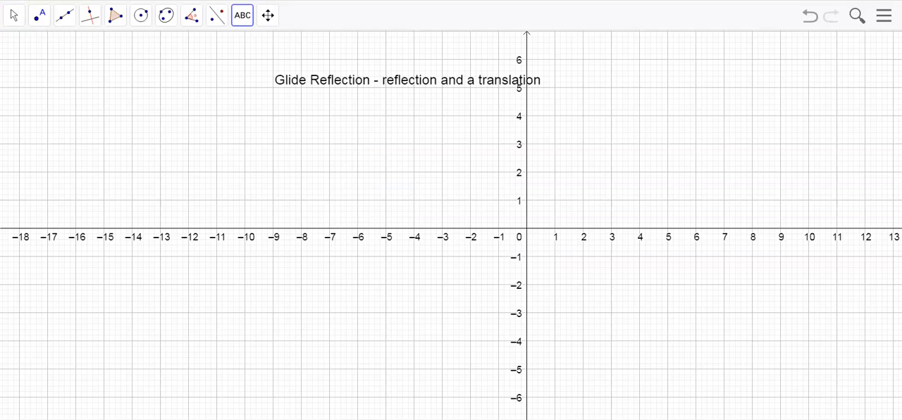
Move the title to the upper left and draw triangle A(2, 5), B(2, 1), C(5, 1).
{"action": "left_click", "coordinate": [14, 17]}
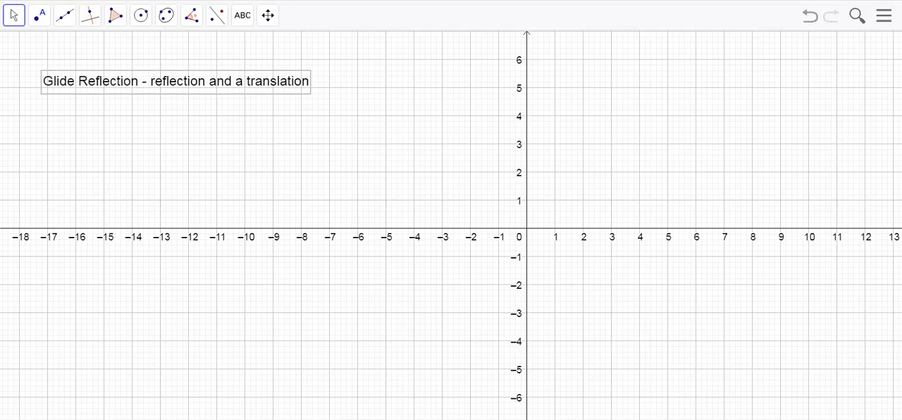
{"action": "left_click", "coordinate": [116, 20]}
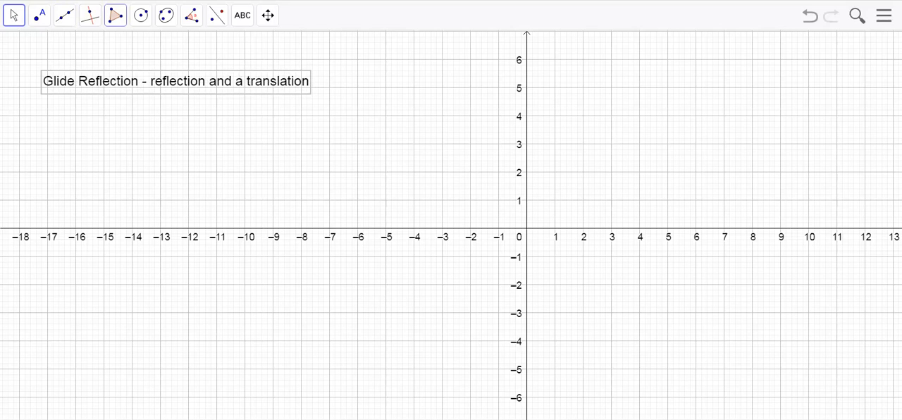
{"action": "left_click", "coordinate": [113, 14]}
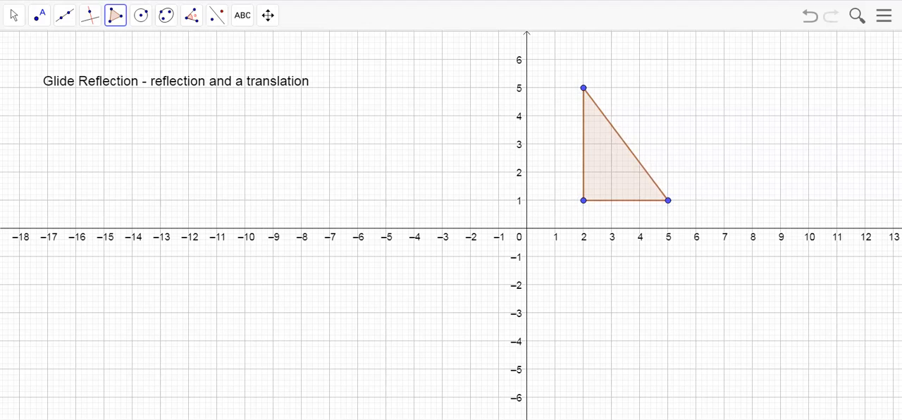
{"action": "left_click", "coordinate": [191, 14]}
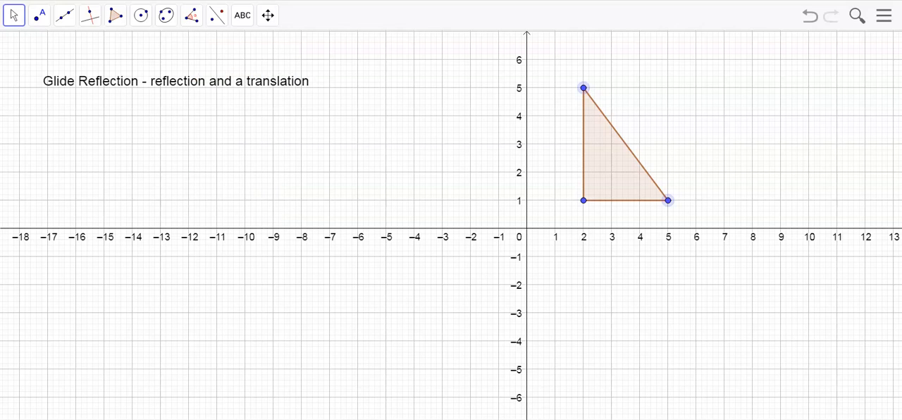
Label the triangle's vertices with Name & Value so coordinates show.
{"action": "right_click", "coordinate": [620, 141]}
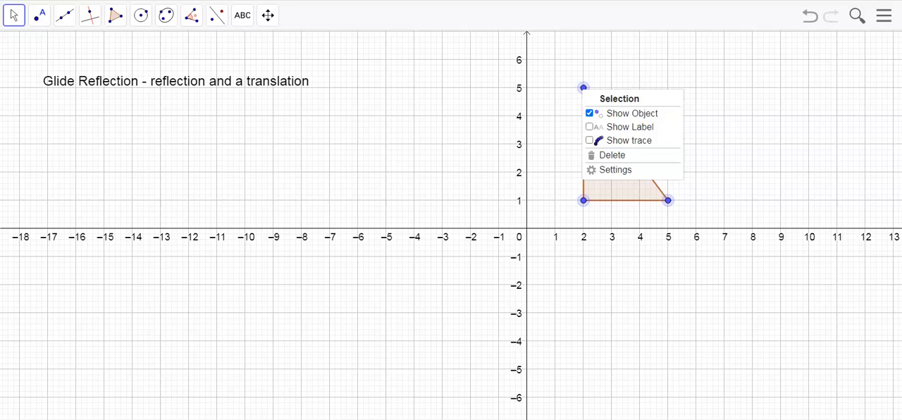
{"action": "left_click", "coordinate": [615, 169]}
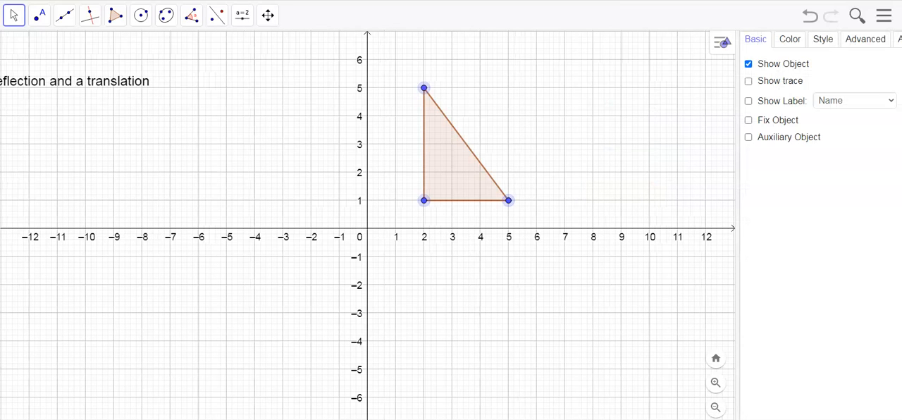
{"action": "left_click", "coordinate": [747, 100]}
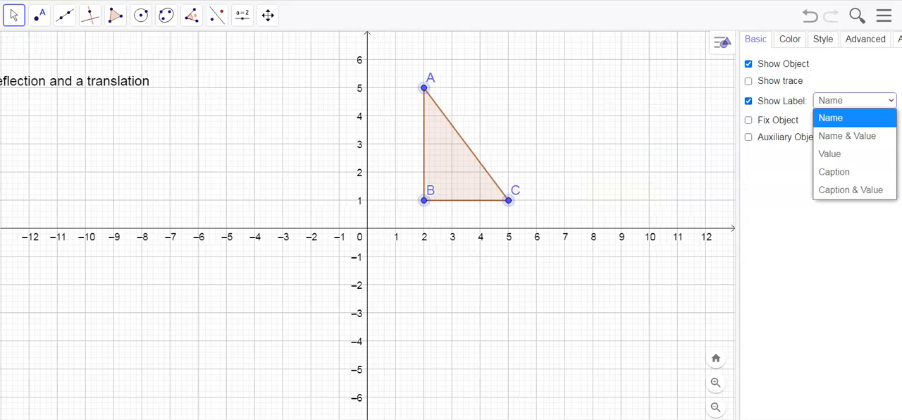
{"action": "left_click", "coordinate": [847, 135]}
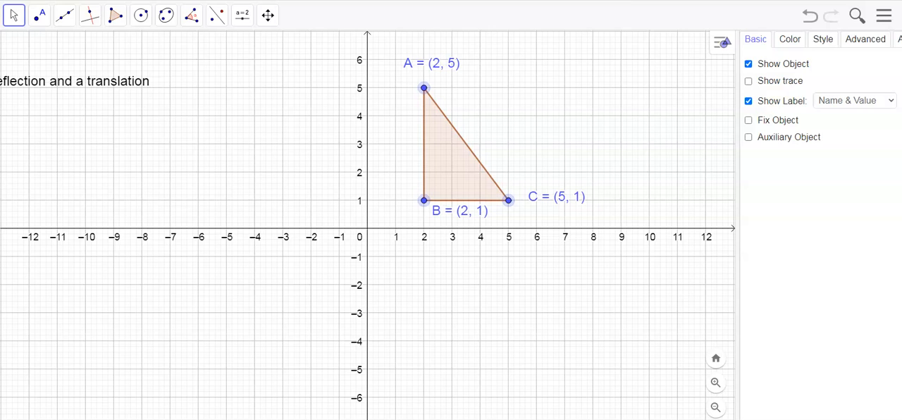
Draw the vertical line x = -1 through (-1, 6) and (-1, 1) and reflect ABC across it.
{"action": "left_click", "coordinate": [215, 15]}
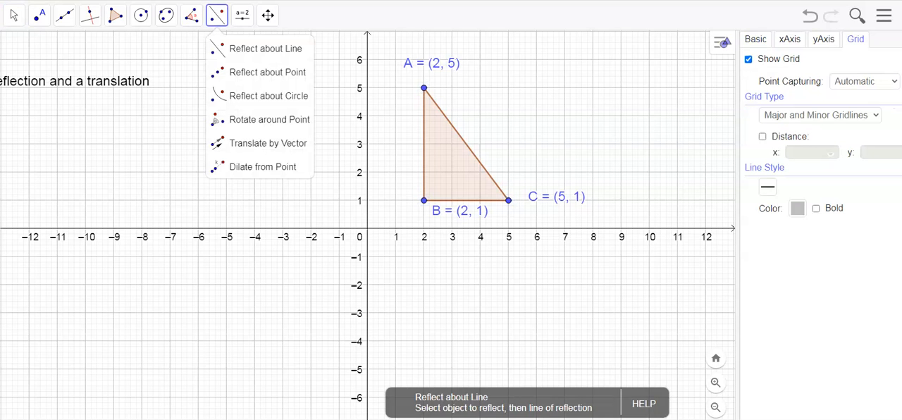
{"action": "mouse_move", "coordinate": [262, 48]}
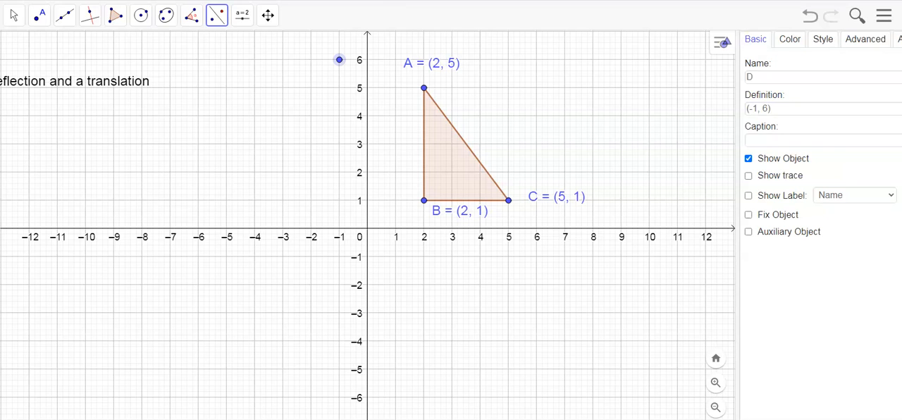
{"action": "left_click_drag", "start_coordinate": [338, 59], "coordinate": [338, 285]}
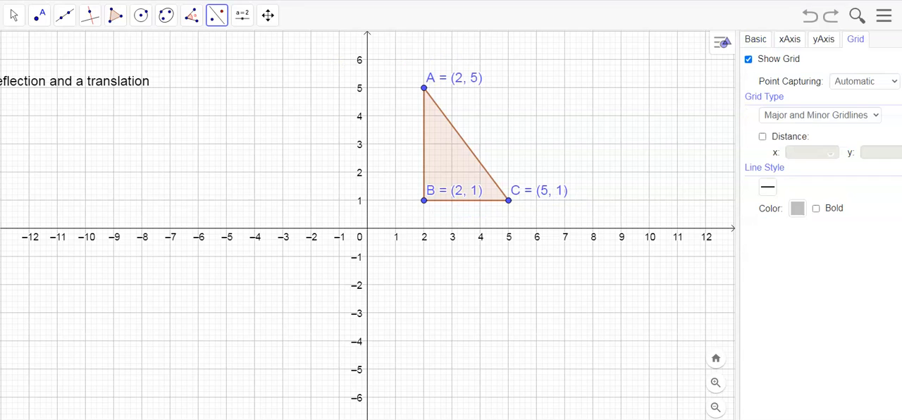
{"action": "left_click", "coordinate": [59, 17]}
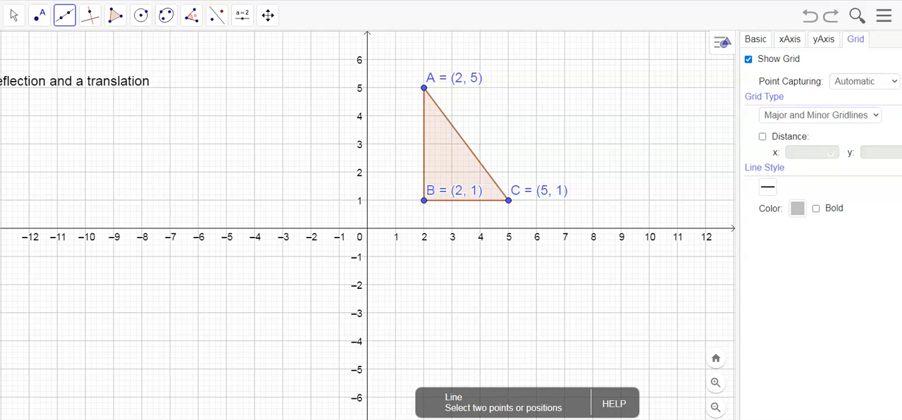
{"action": "left_click", "coordinate": [338, 60]}
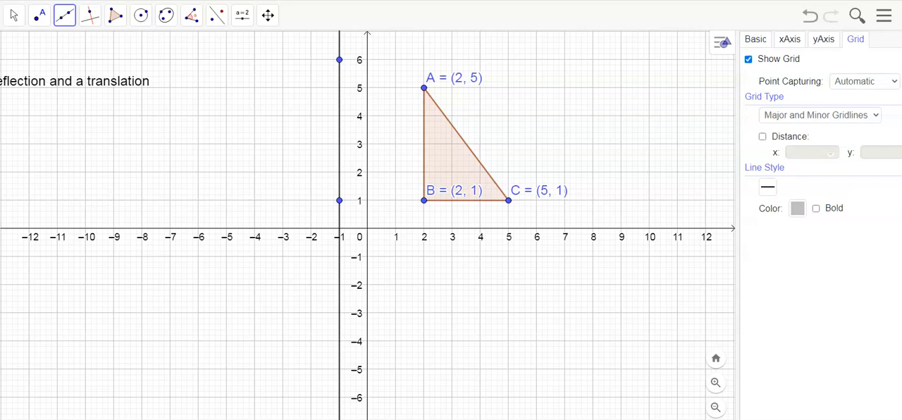
{"action": "left_click", "coordinate": [113, 16]}
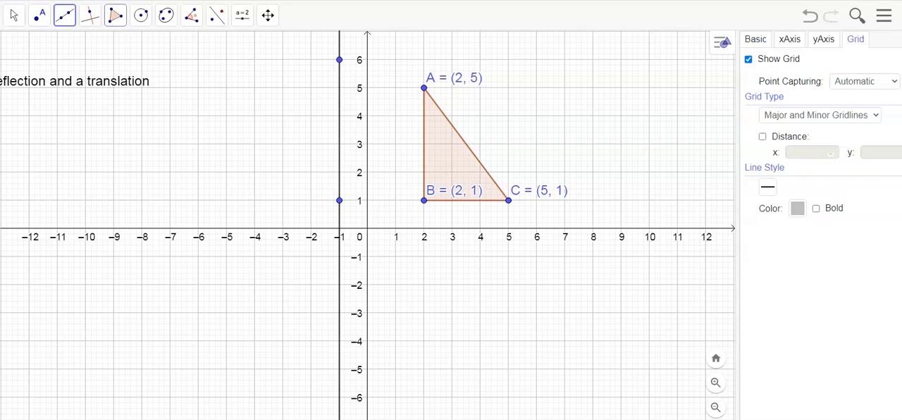
{"action": "left_click", "coordinate": [215, 17]}
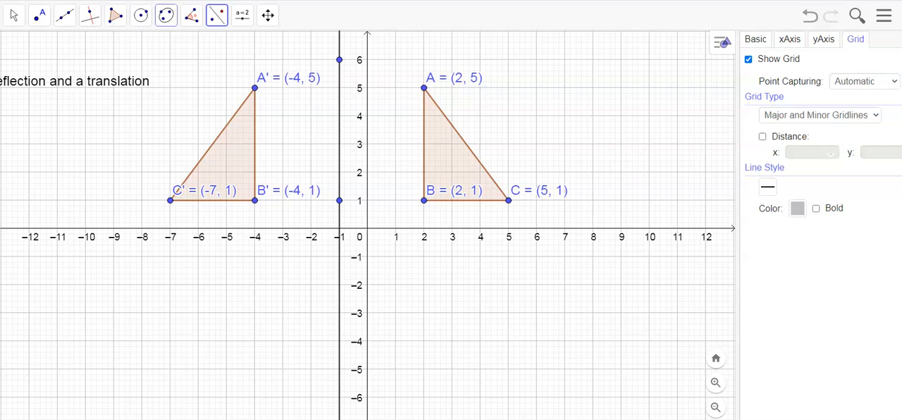
Draw a vector from (-10, 3) to (-10, -4) and translate A'B'C' by it to A''B''C''.
{"action": "left_click", "coordinate": [90, 17]}
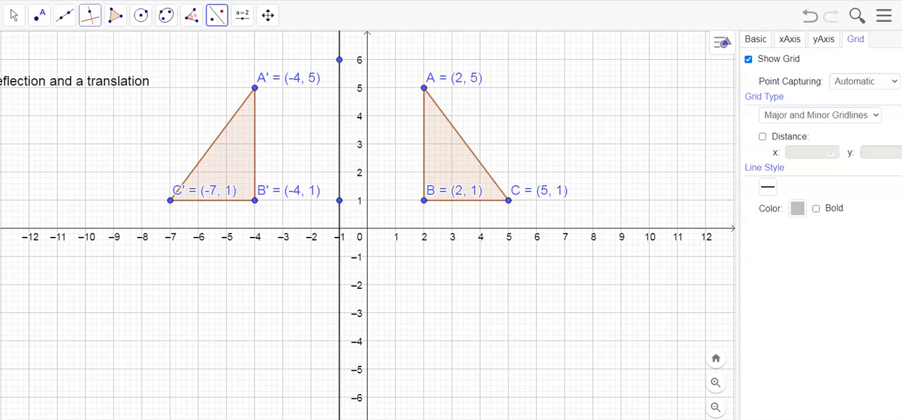
{"action": "left_click", "coordinate": [62, 17]}
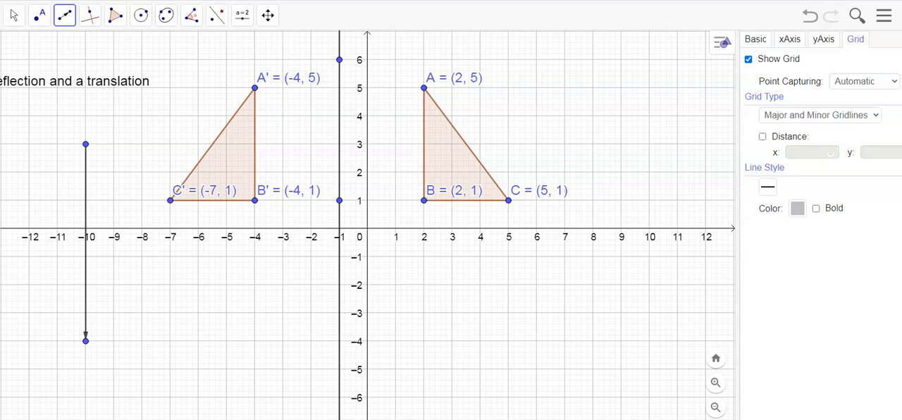
{"action": "left_click", "coordinate": [214, 20]}
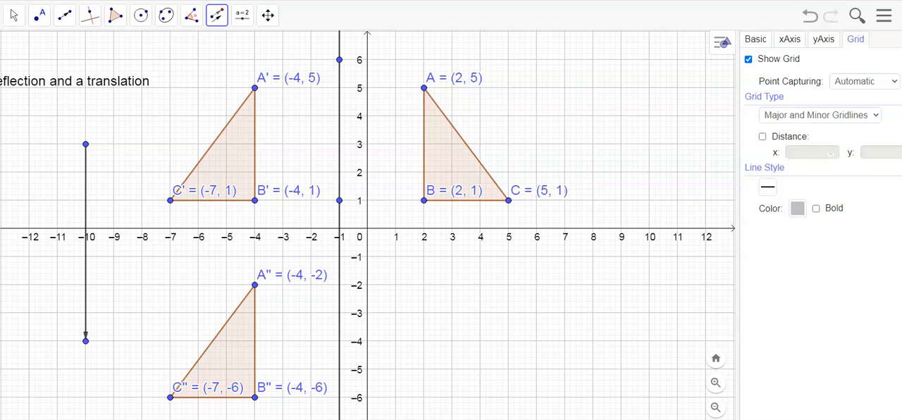
{"action": "left_click", "coordinate": [14, 16]}
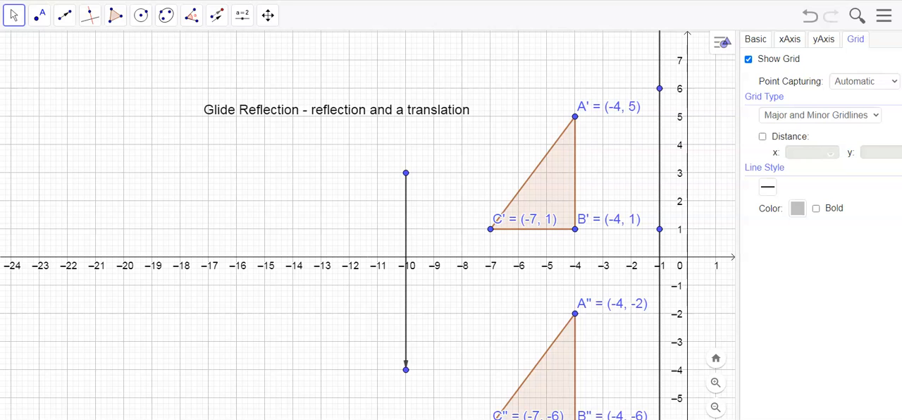
Extend the title with '. Just a "flip and a slide".' and confirm it.
{"action": "double_click", "coordinate": [336, 110]}
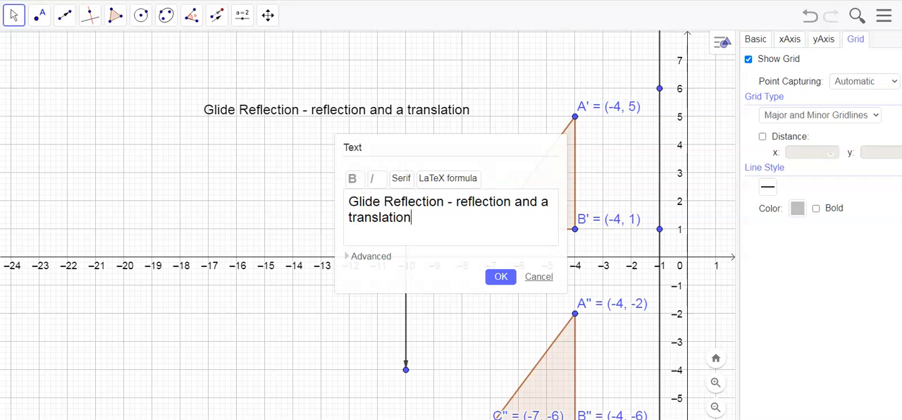
{"action": "type", "text": ".  j"}
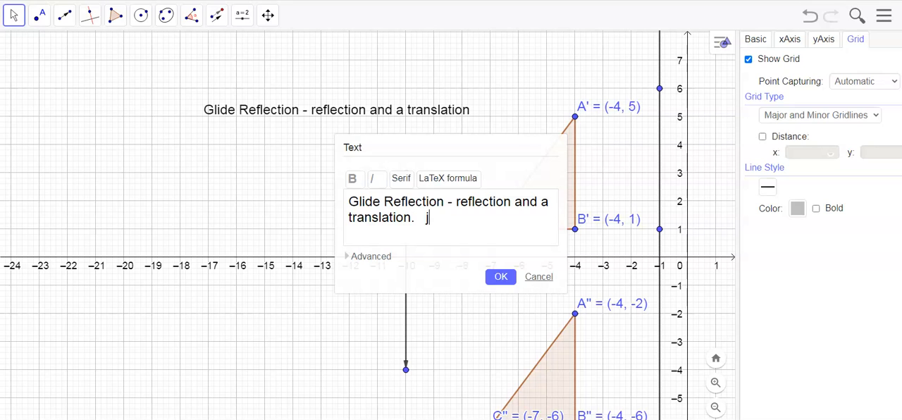
{"action": "type", "text": "ust a \""}
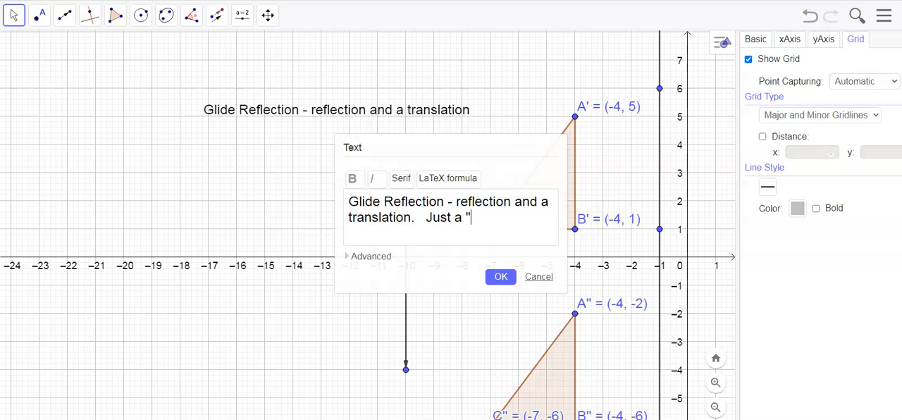
{"action": "type", "text": "flip and a"}
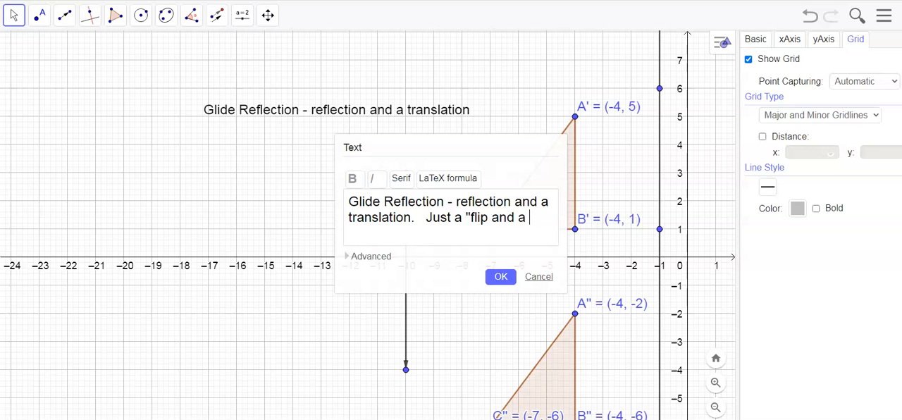
{"action": "type", "text": "slide\""}
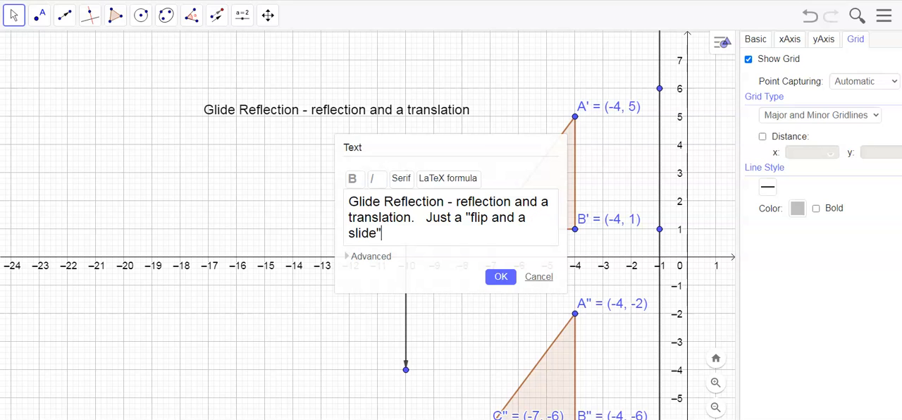
{"action": "type", "text": "."}
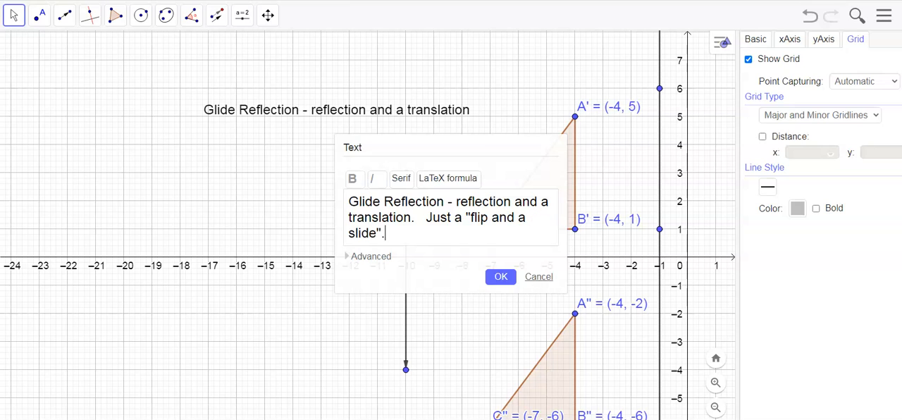
{"action": "left_click", "coordinate": [501, 276]}
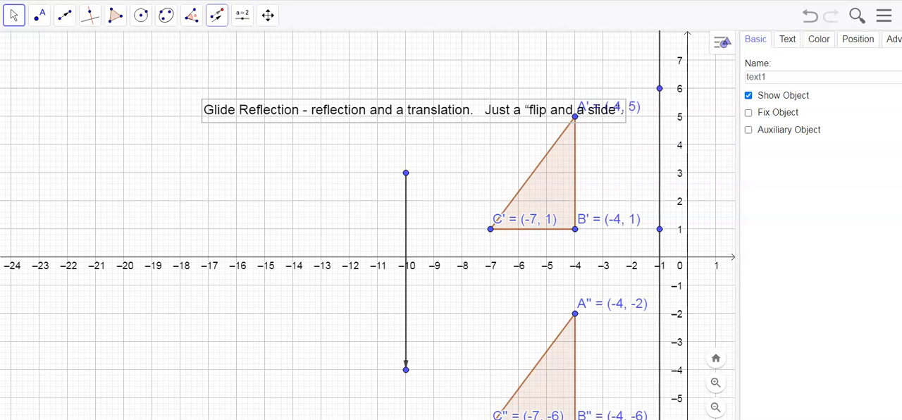
{"action": "left_click", "coordinate": [242, 15]}
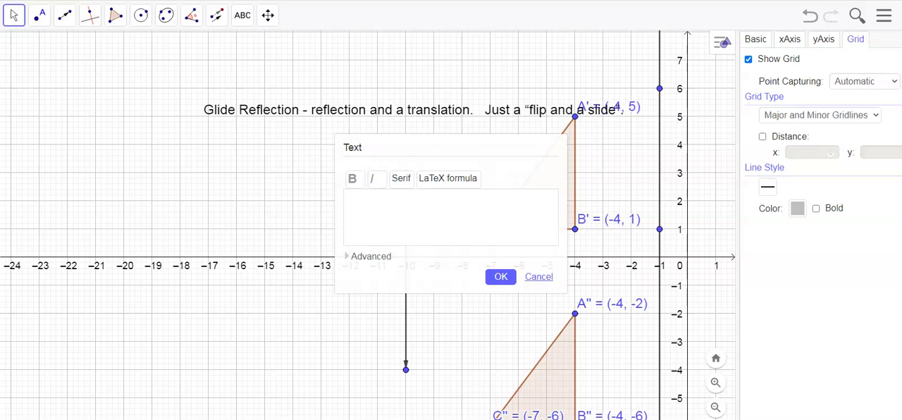
Show the name u as the label of the downward translation vector via its settings.
{"action": "left_click", "coordinate": [539, 277]}
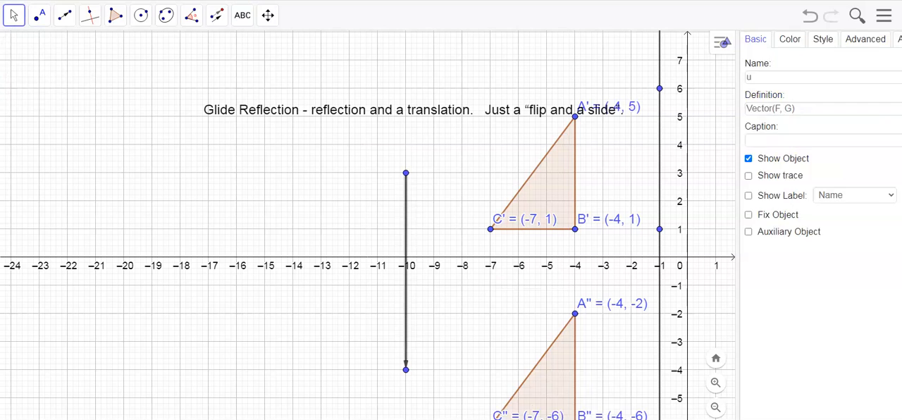
{"action": "right_click", "coordinate": [406, 270]}
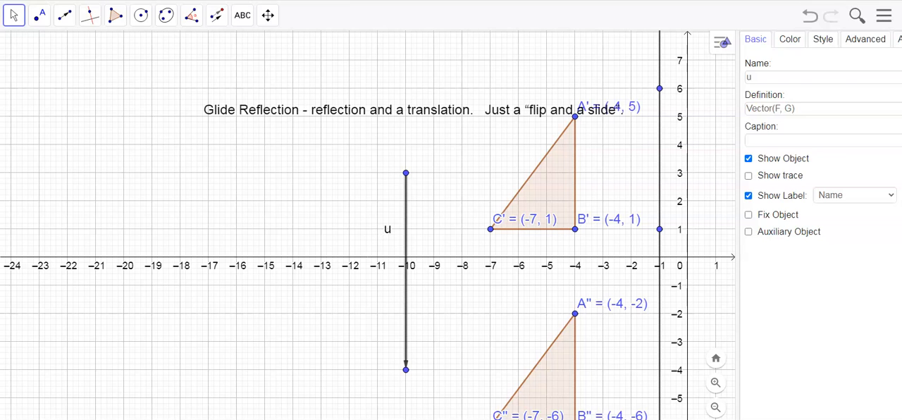
{"action": "left_click", "coordinate": [243, 14]}
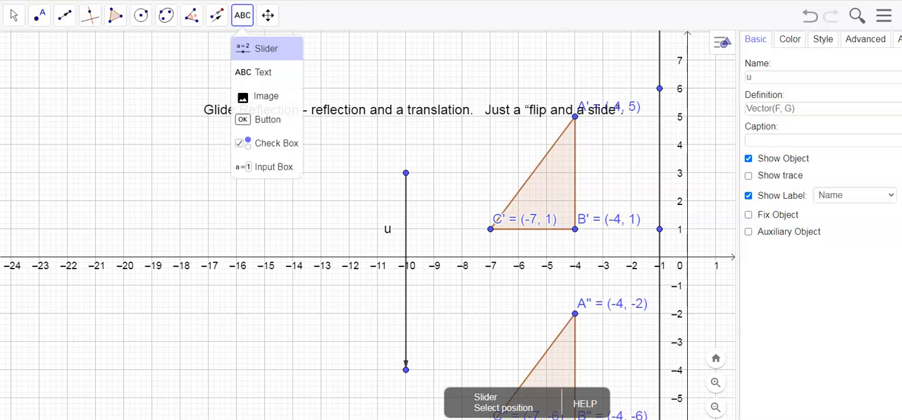
Add a LaTeX text ⟨0, −7⟩ near vector u using angle brackets from Advanced.
{"action": "left_click", "coordinate": [262, 71]}
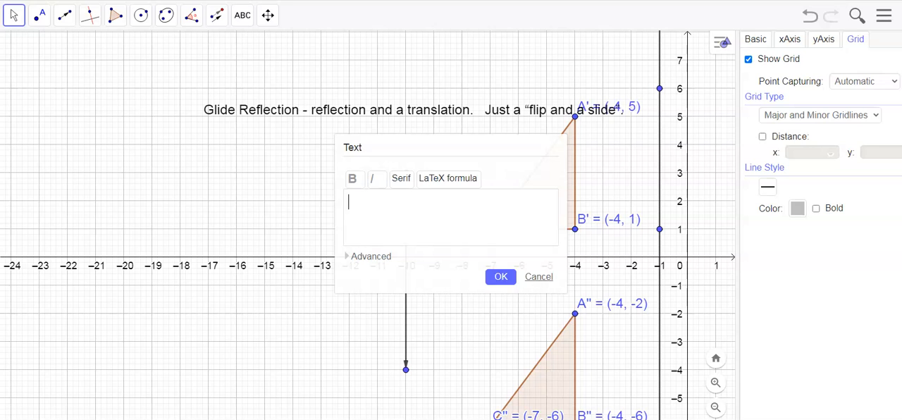
{"action": "left_click", "coordinate": [369, 256]}
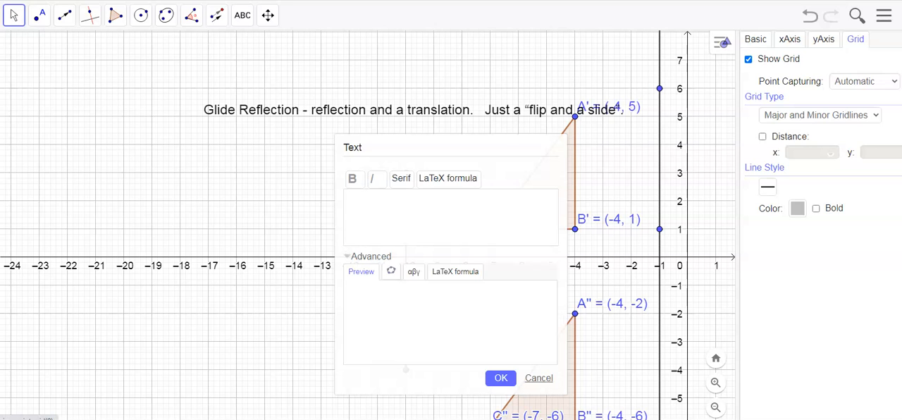
{"action": "left_click", "coordinate": [454, 271]}
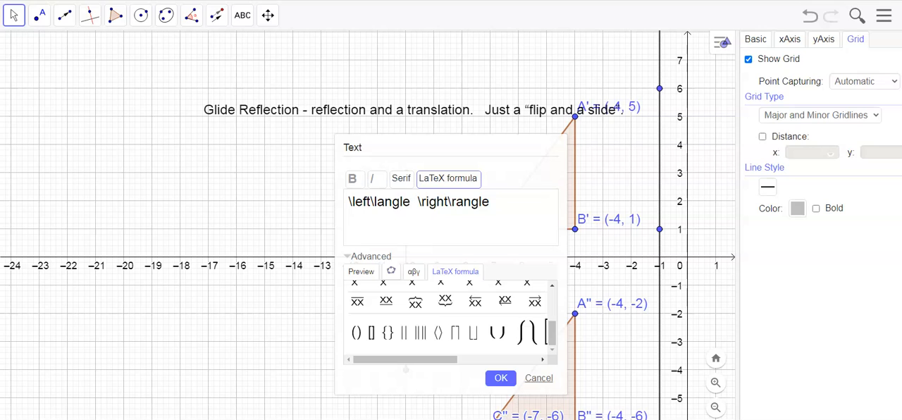
{"action": "type", "text": "0,"}
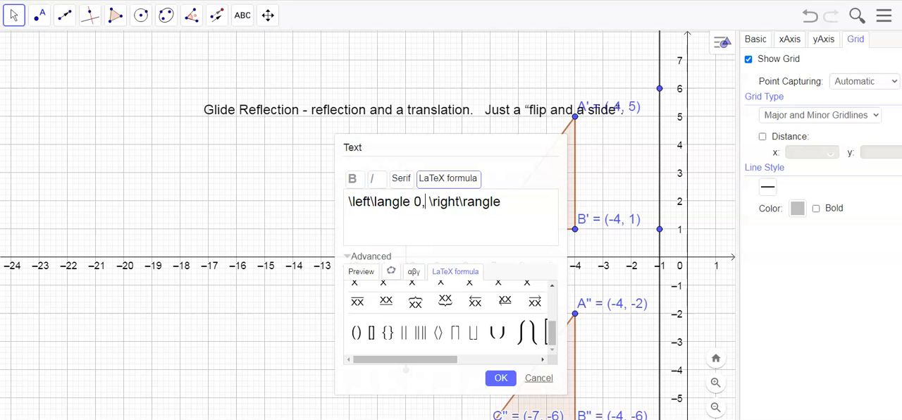
{"action": "type", "text": "-"}
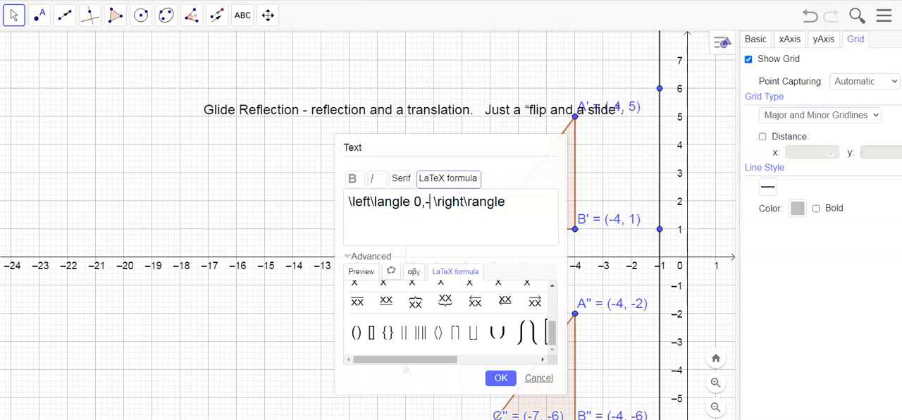
{"action": "type", "text": "7"}
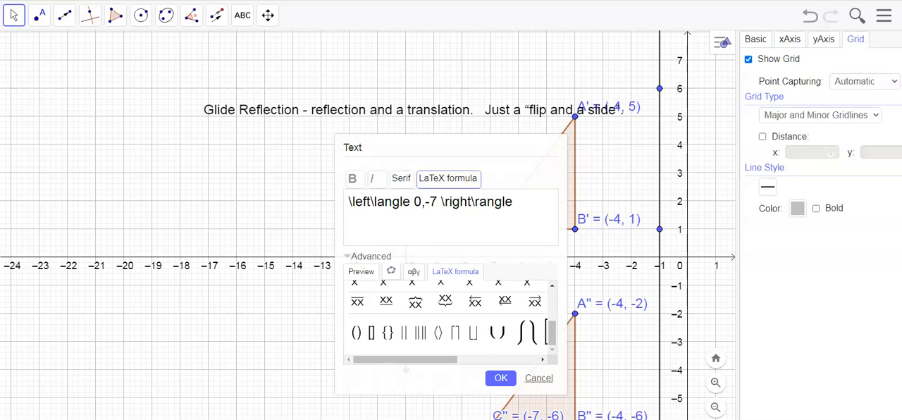
{"action": "left_click", "coordinate": [501, 378]}
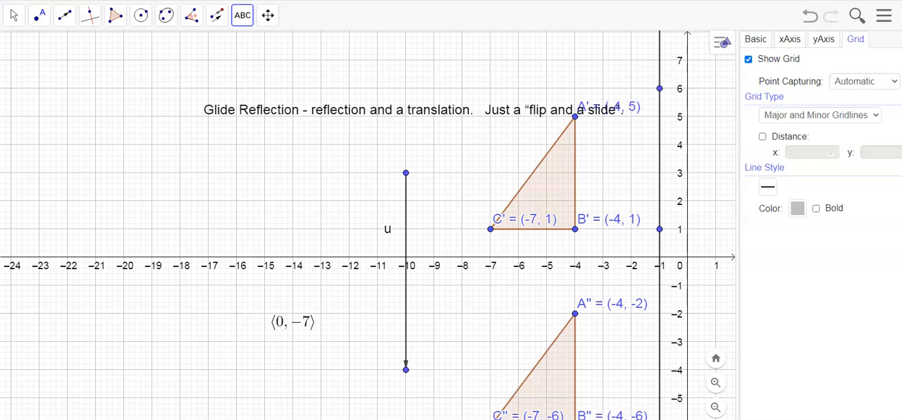
{"action": "left_click", "coordinate": [294, 323]}
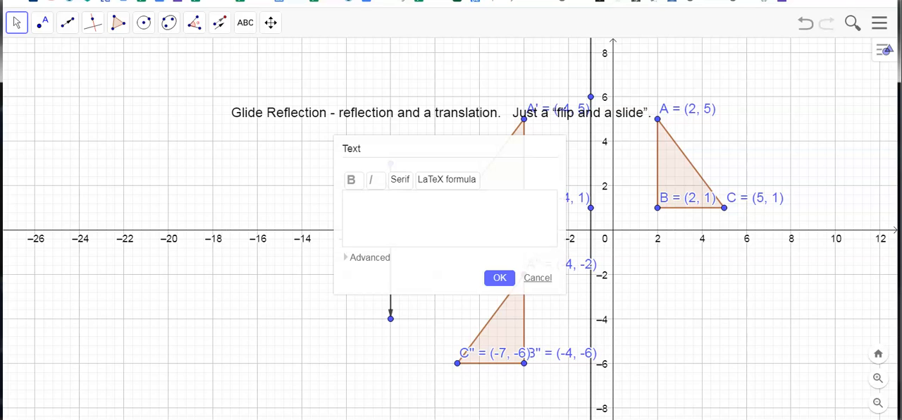
Position the ⟨0, −7⟩ label beside vector u and close the empty text entry.
{"action": "left_click", "coordinate": [499, 278]}
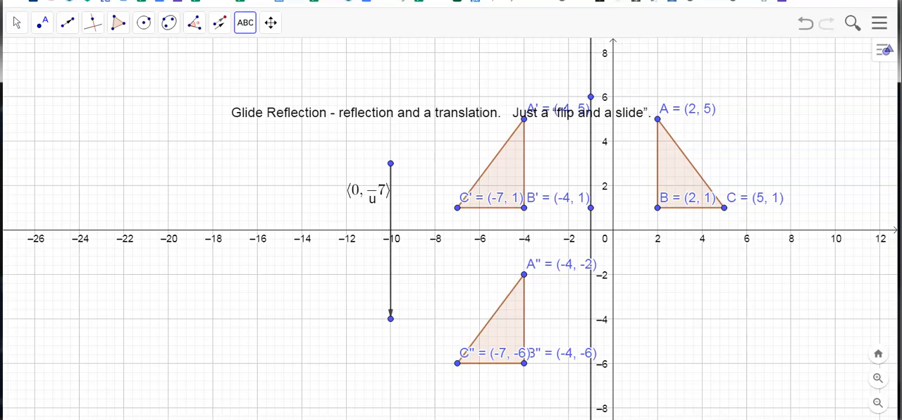